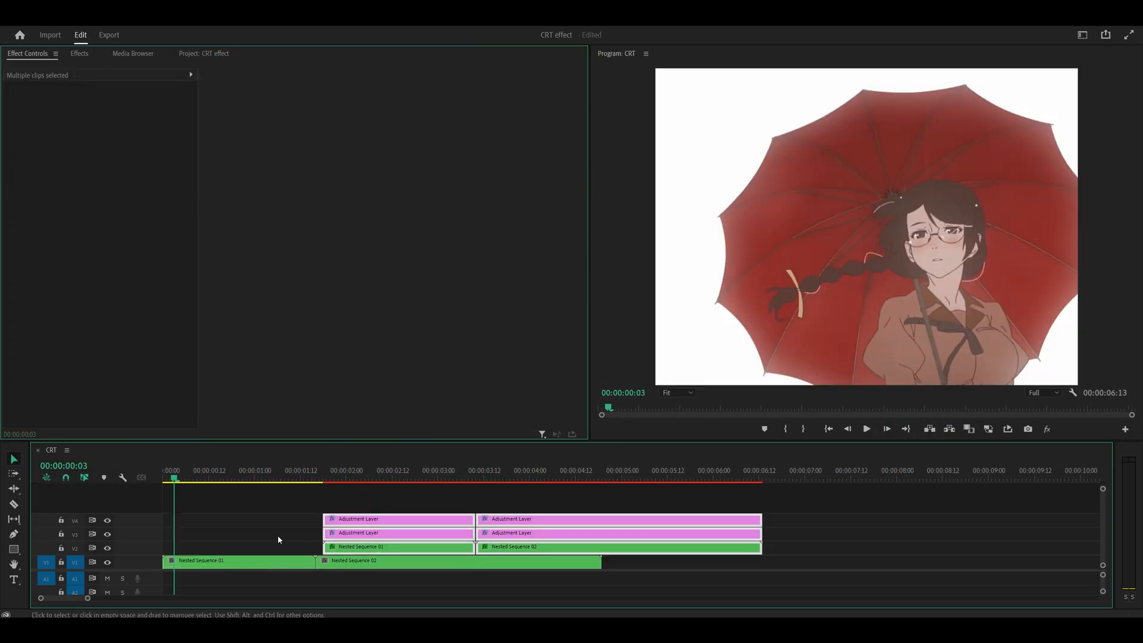
# Nest the anime clip into its own sequence and stack a copy above it on V2.
pyautogui.click(237, 561)
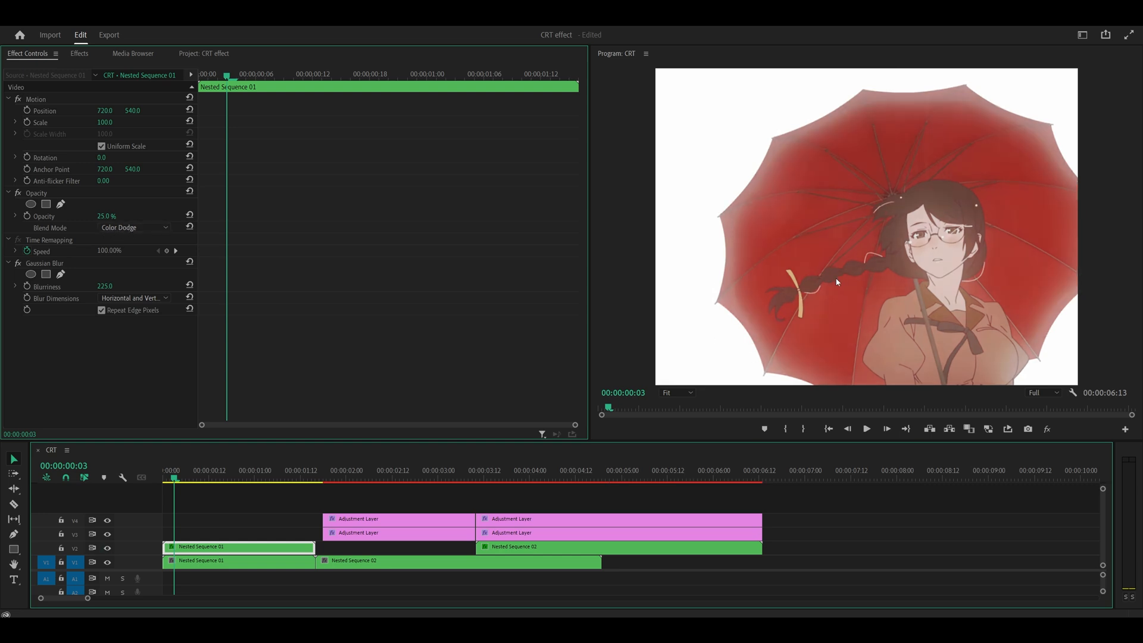
pyautogui.moveTo(729, 213)
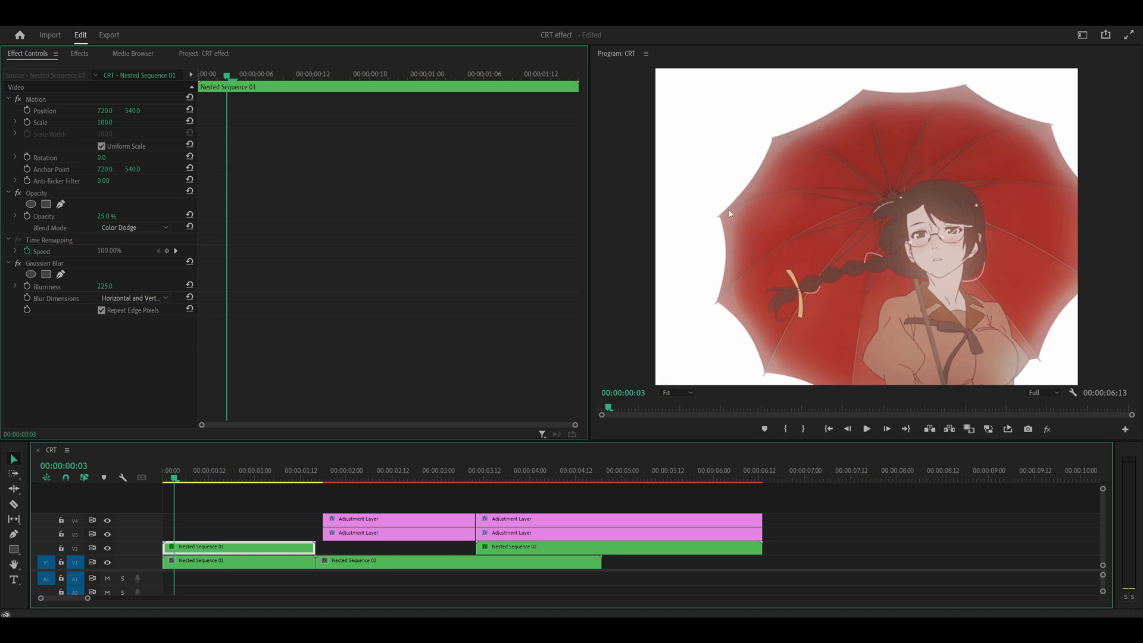
pyautogui.moveTo(357, 532); pyautogui.dragTo(255, 532)
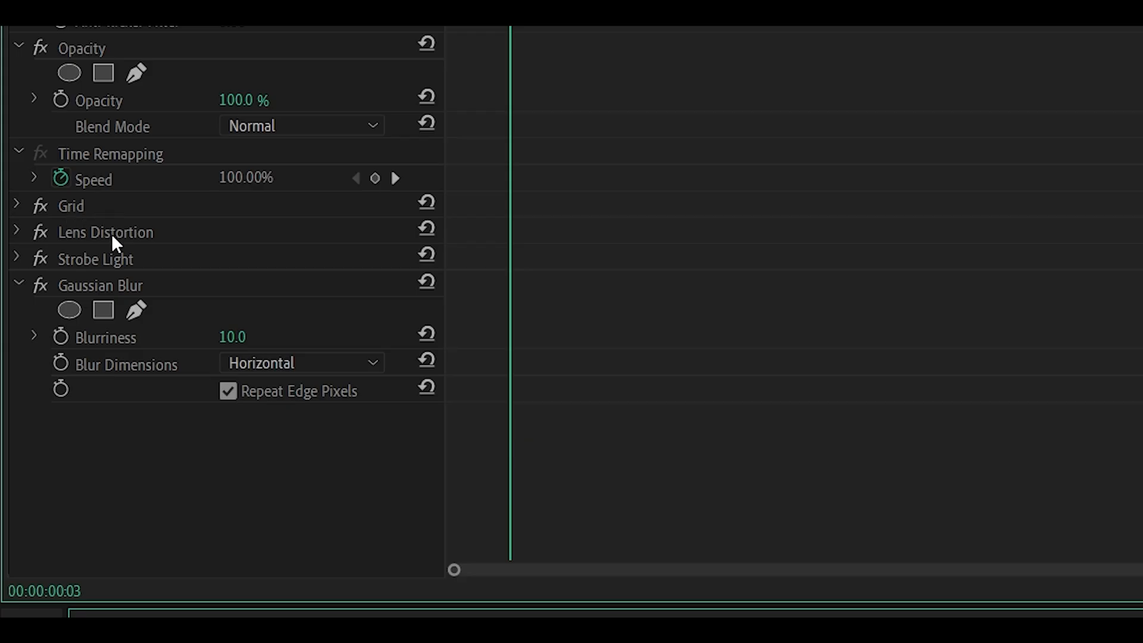
pyautogui.moveTo(121, 293)
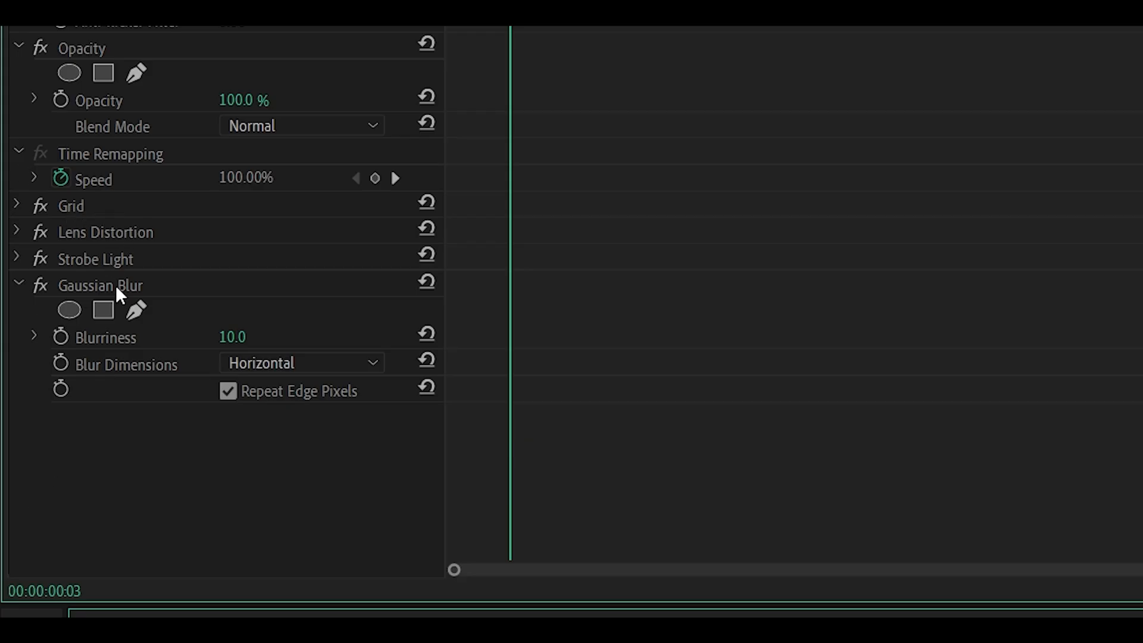
pyautogui.click(15, 206)
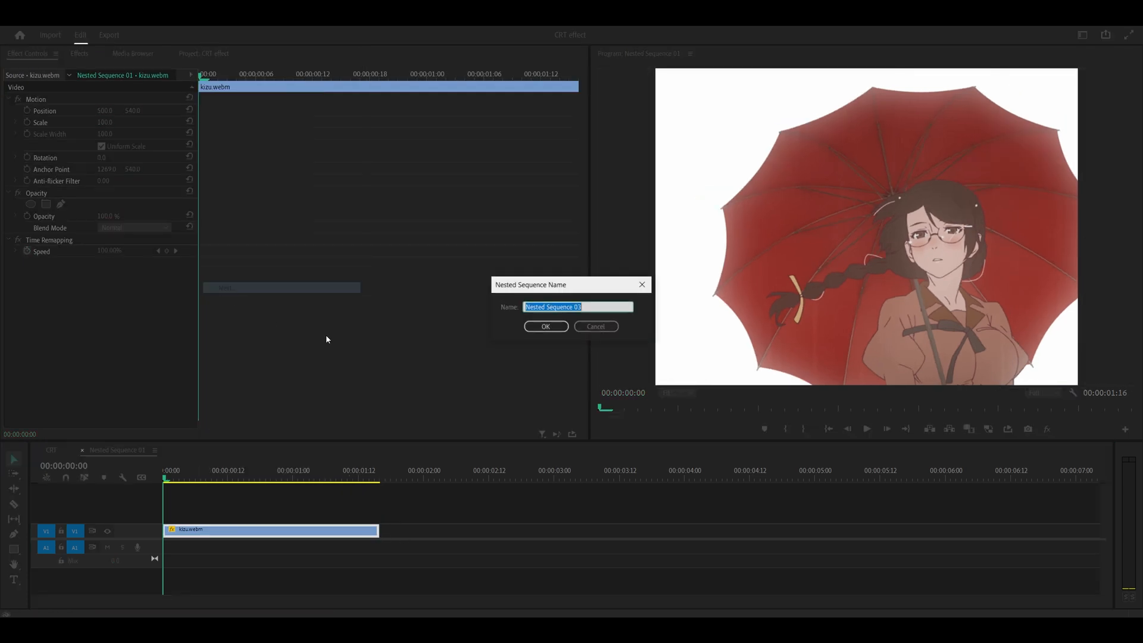
pyautogui.click(546, 326)
pyautogui.write('25')
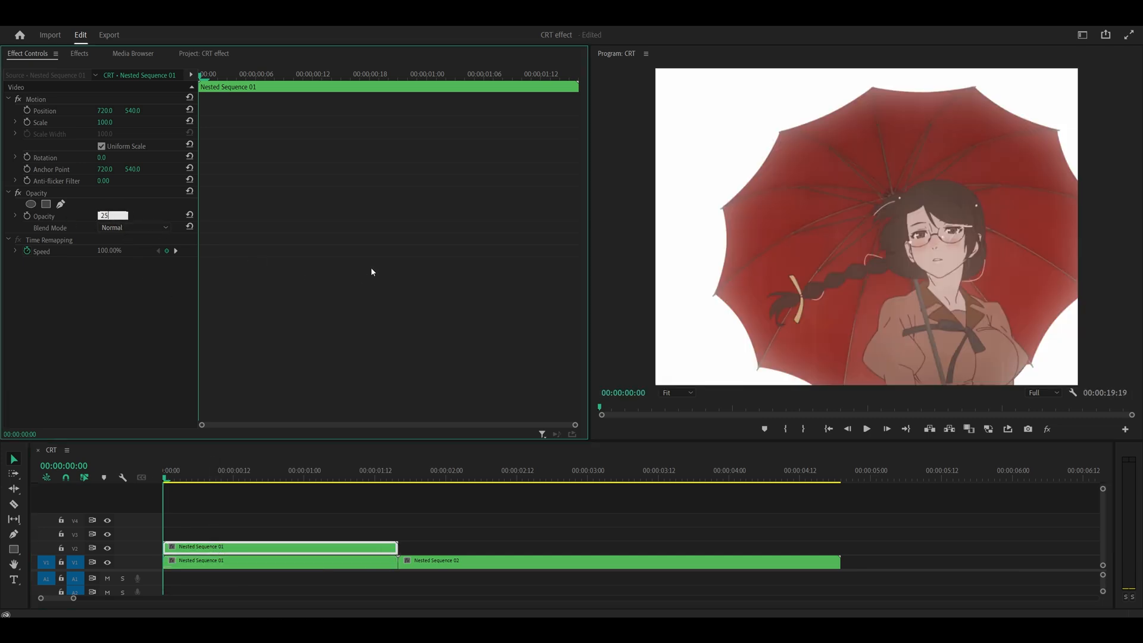
# Give the top copy 25% opacity, Color Dodge blend and a Gaussian blur of 225.
pyautogui.click(135, 228)
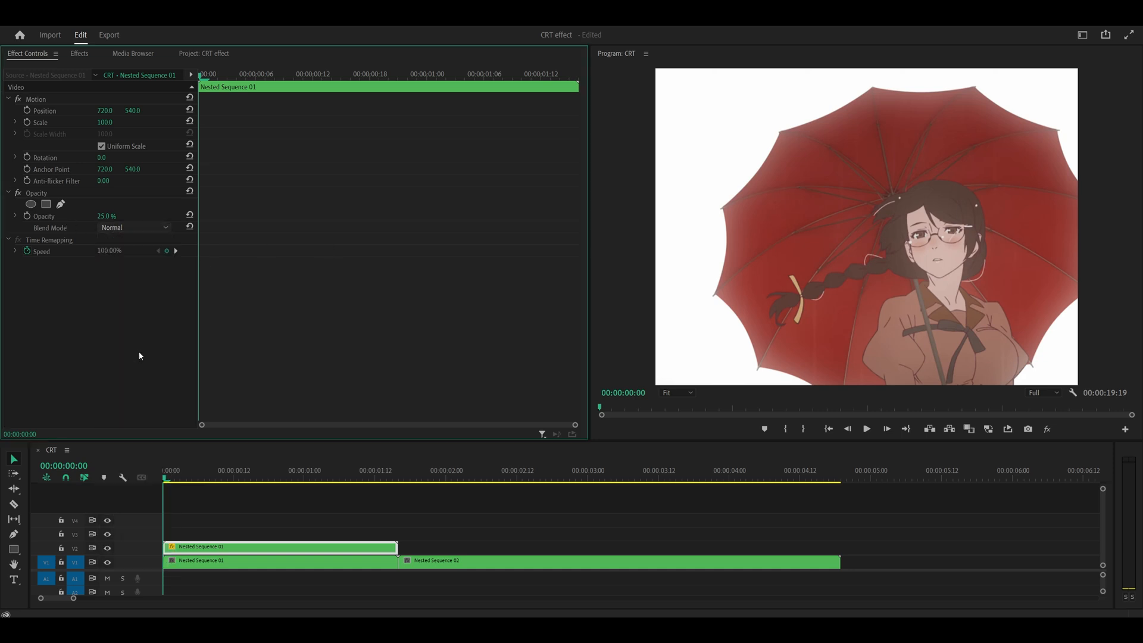
pyautogui.click(79, 53)
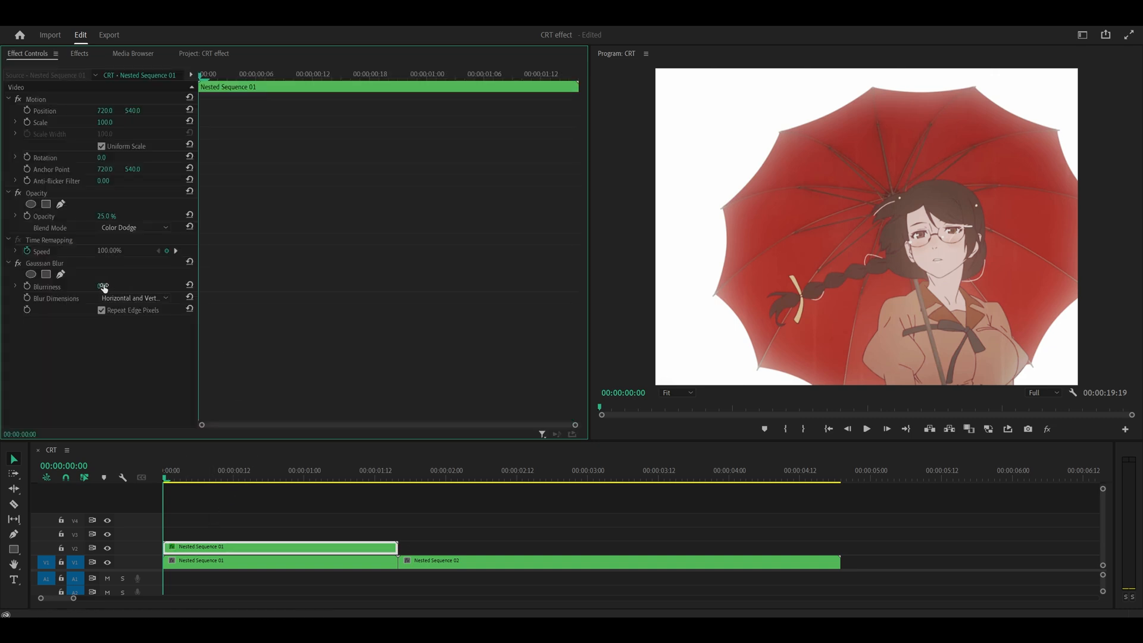
pyautogui.moveTo(104, 285); pyautogui.dragTo(324, 282)
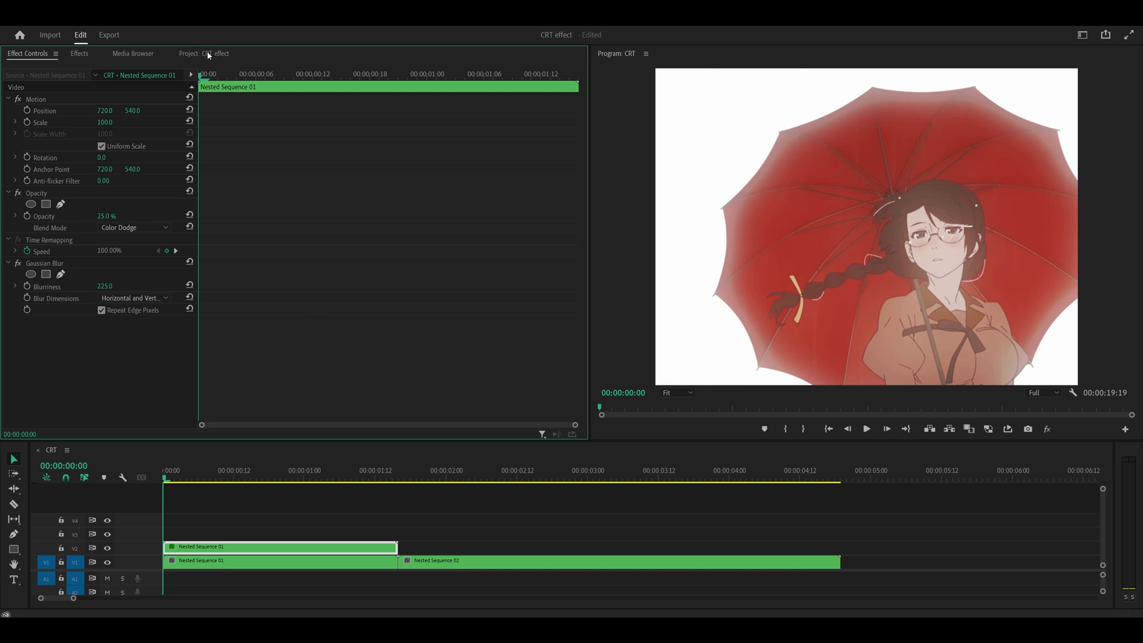
# Create a new adjustment layer from the Project panel and place it above the stacked clips.
pyautogui.click(204, 54)
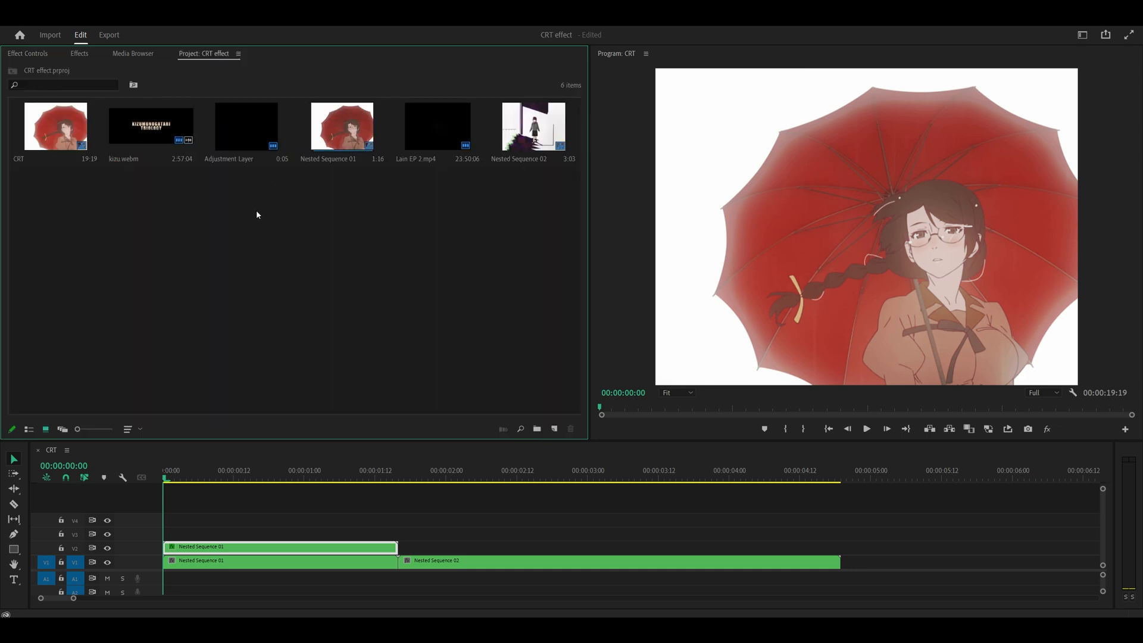
pyautogui.rightClick(257, 214)
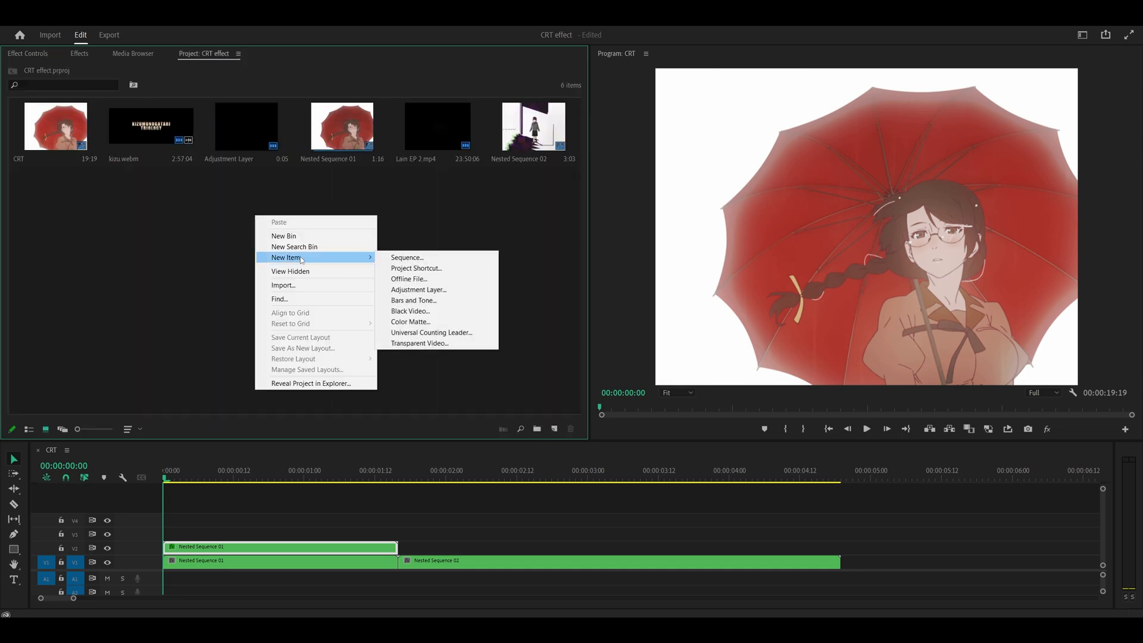
pyautogui.click(418, 289)
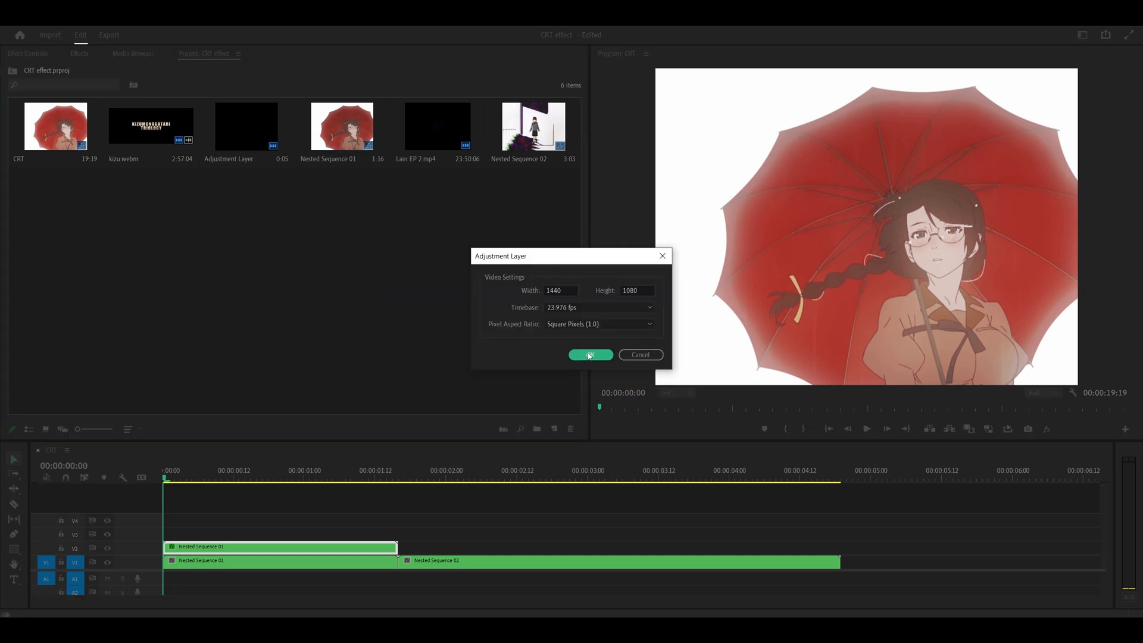
pyautogui.click(589, 354)
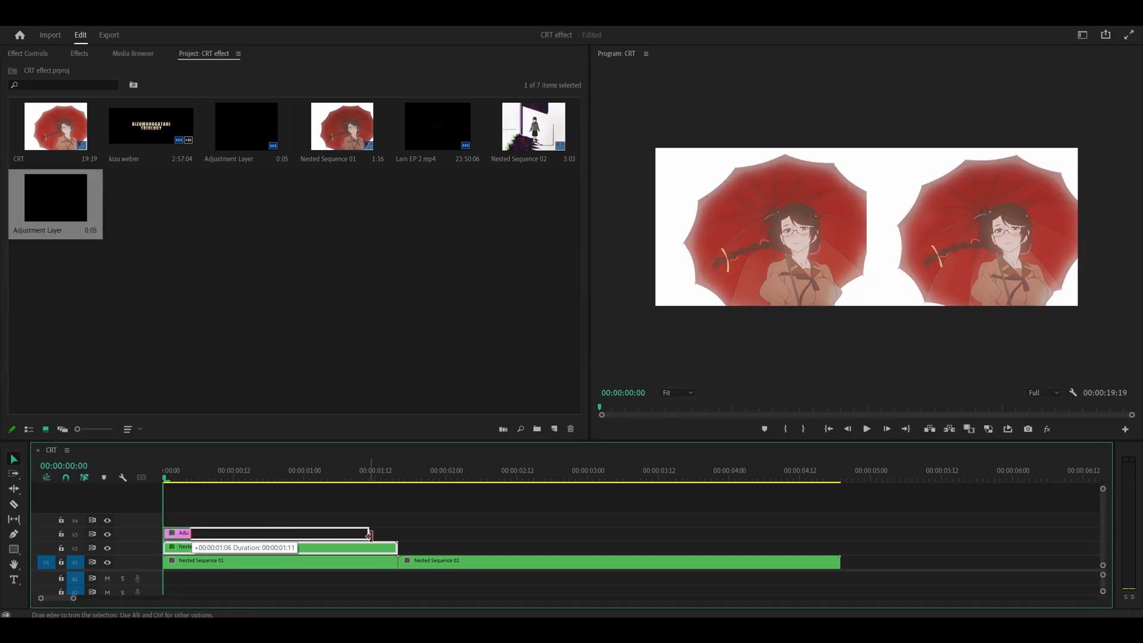
pyautogui.click(79, 54)
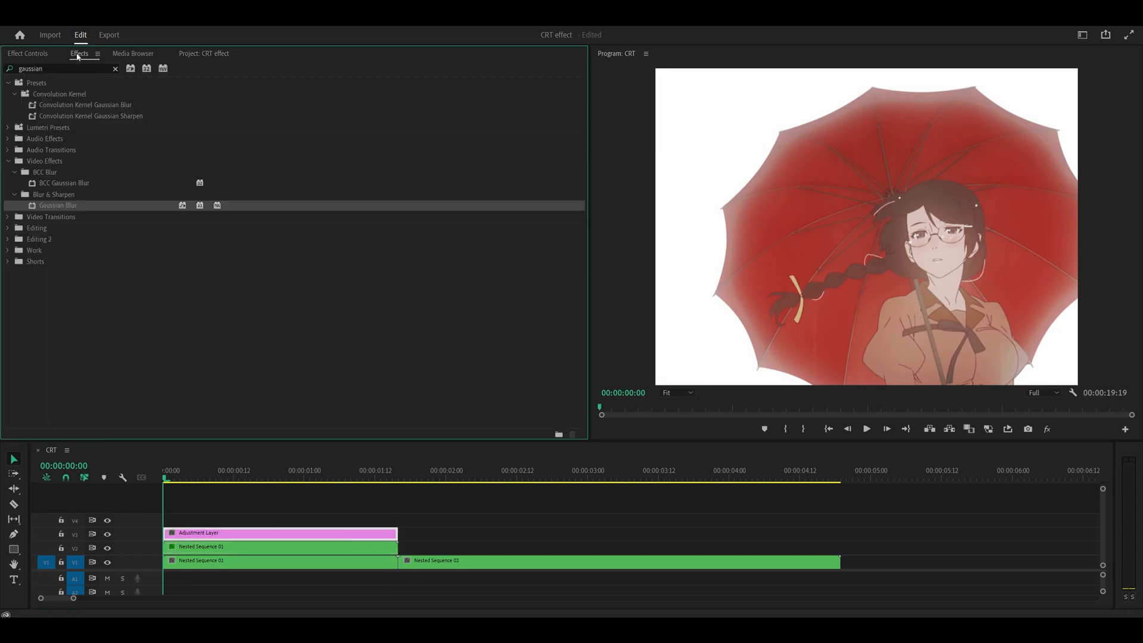
# Apply the Grid effect to the adjustment layer, sized by width and height values.
pyautogui.write('grid')
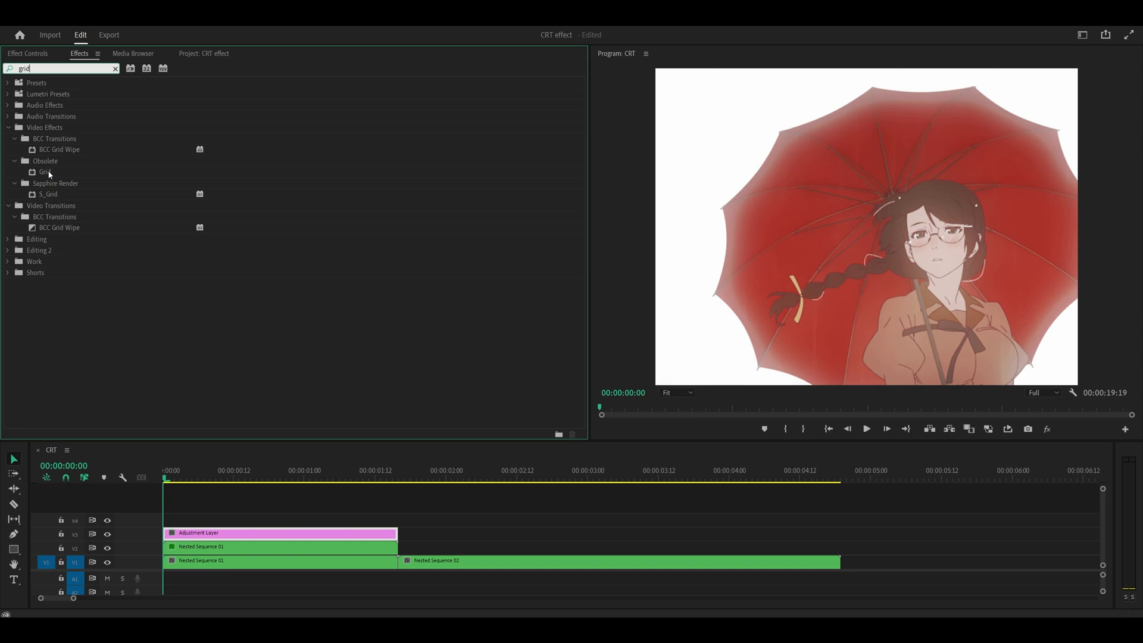
pyautogui.click(45, 171)
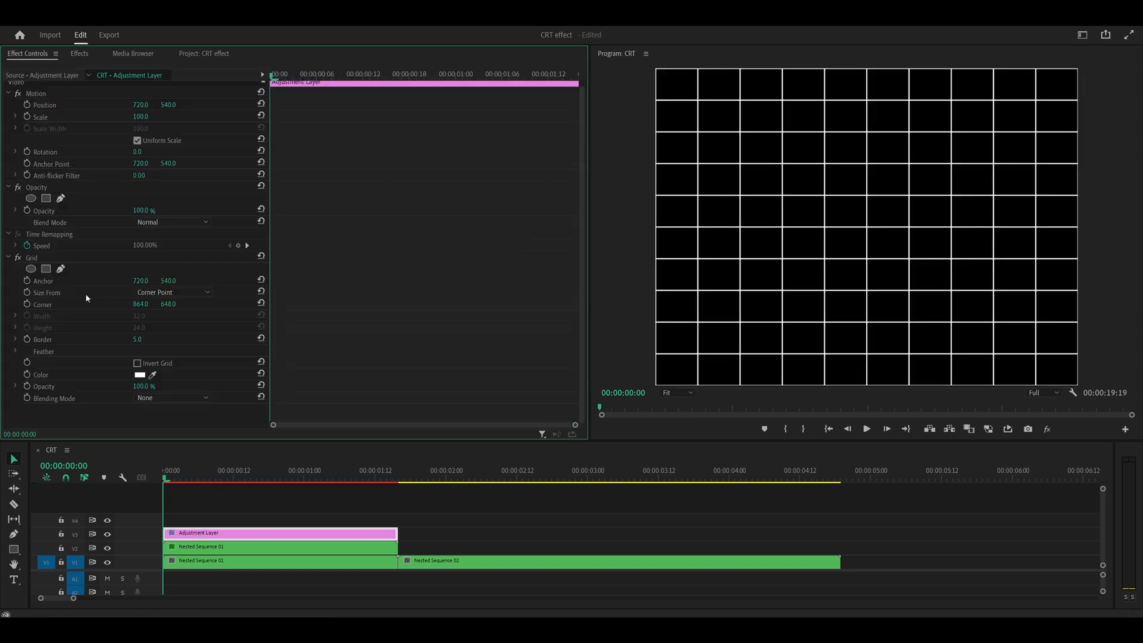
pyautogui.click(173, 292)
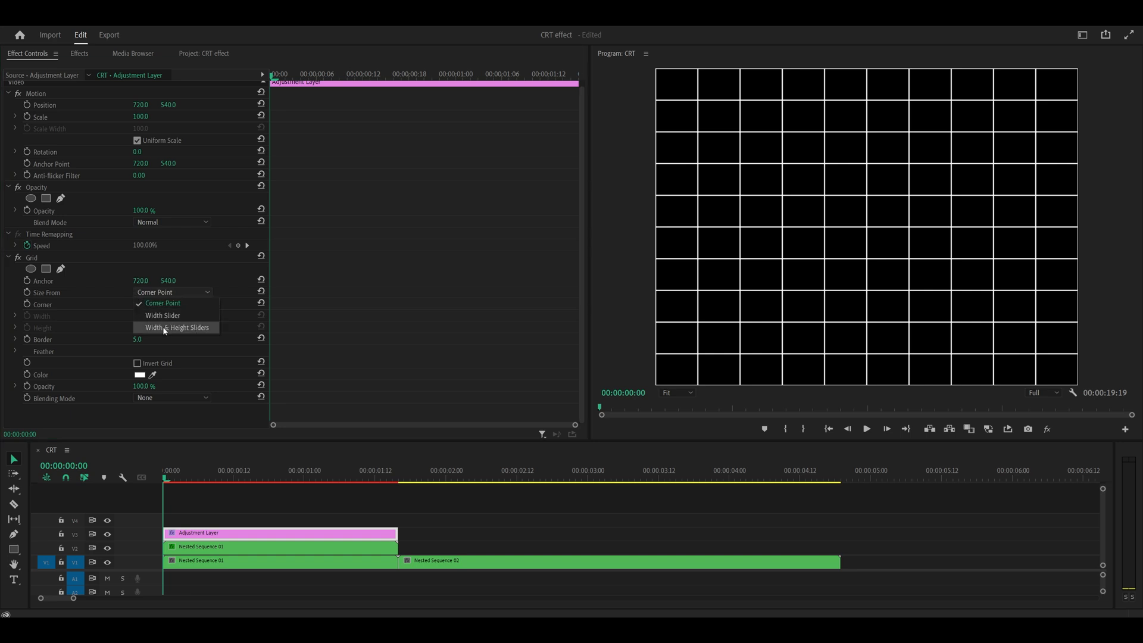
pyautogui.click(175, 327)
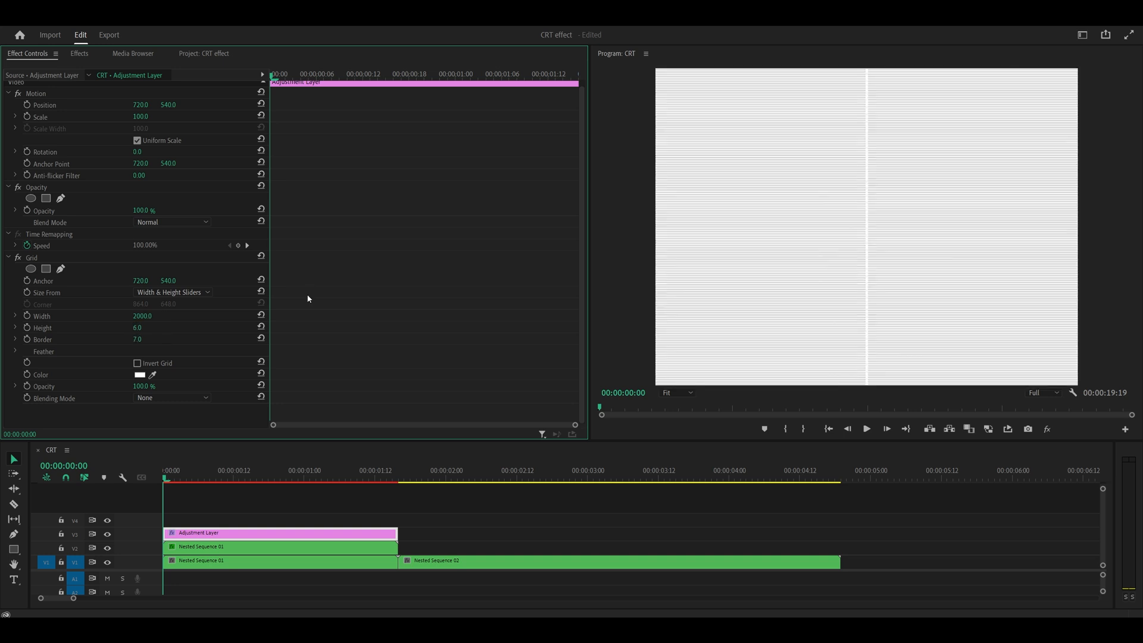
pyautogui.moveTo(857, 72)
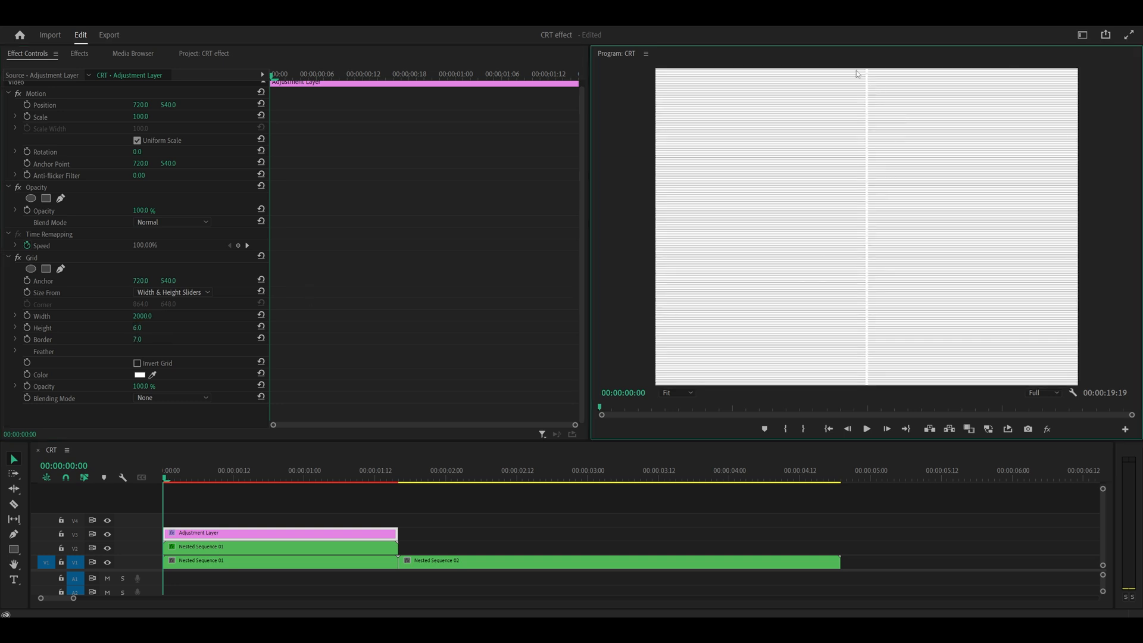
pyautogui.moveTo(860, 367)
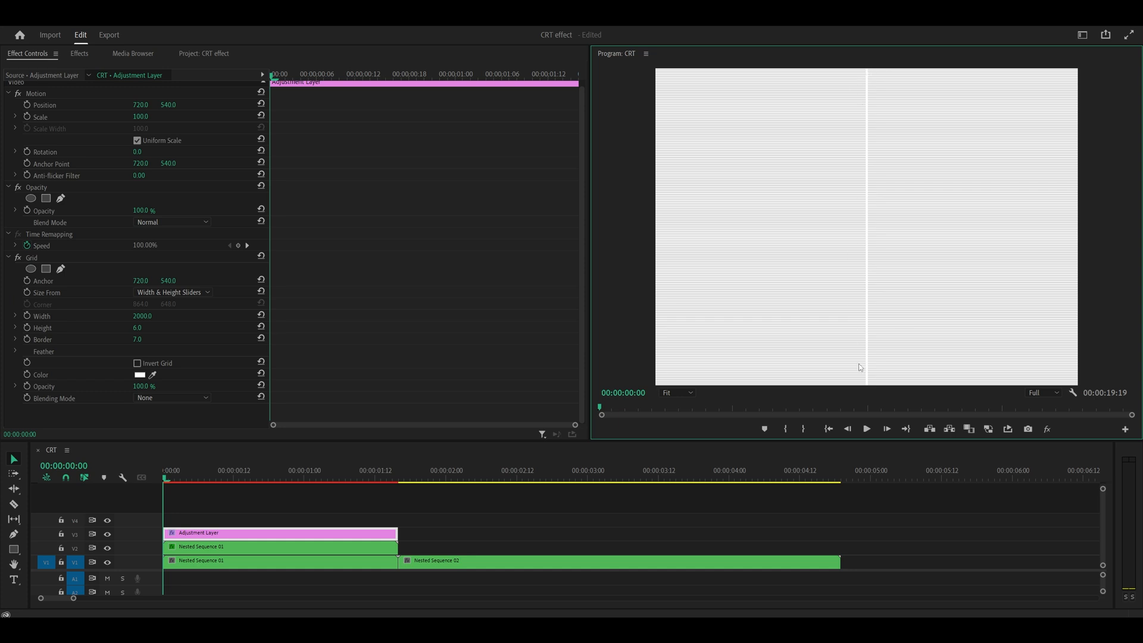
pyautogui.moveTo(283, 279)
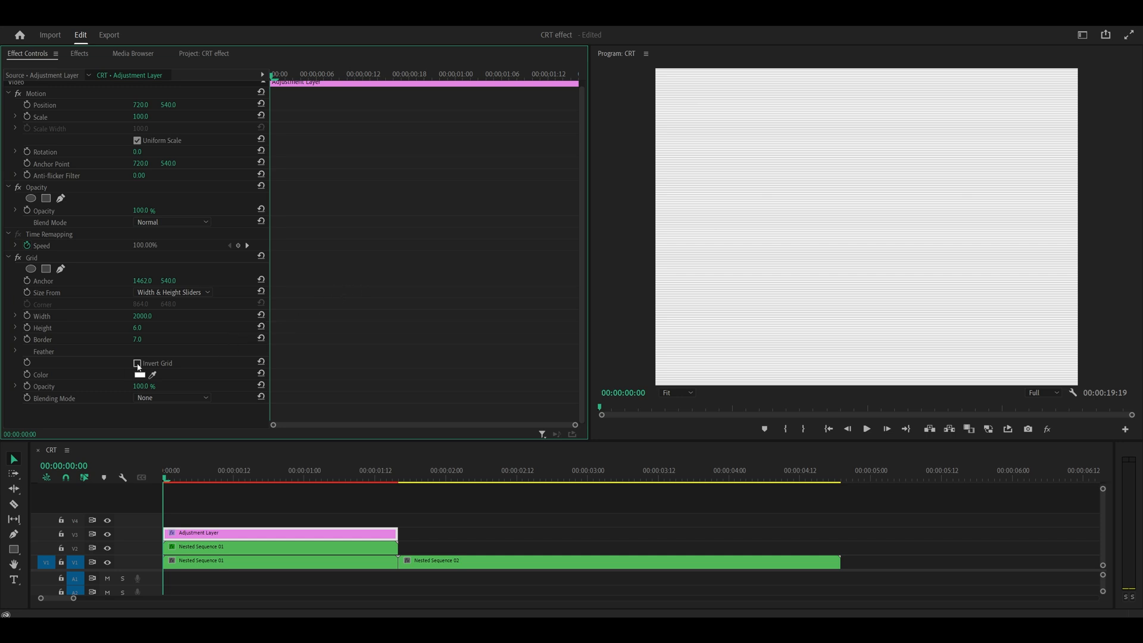
# Invert the grid into thin dark scan lines and blend it as Hard Light.
pyautogui.click(137, 363)
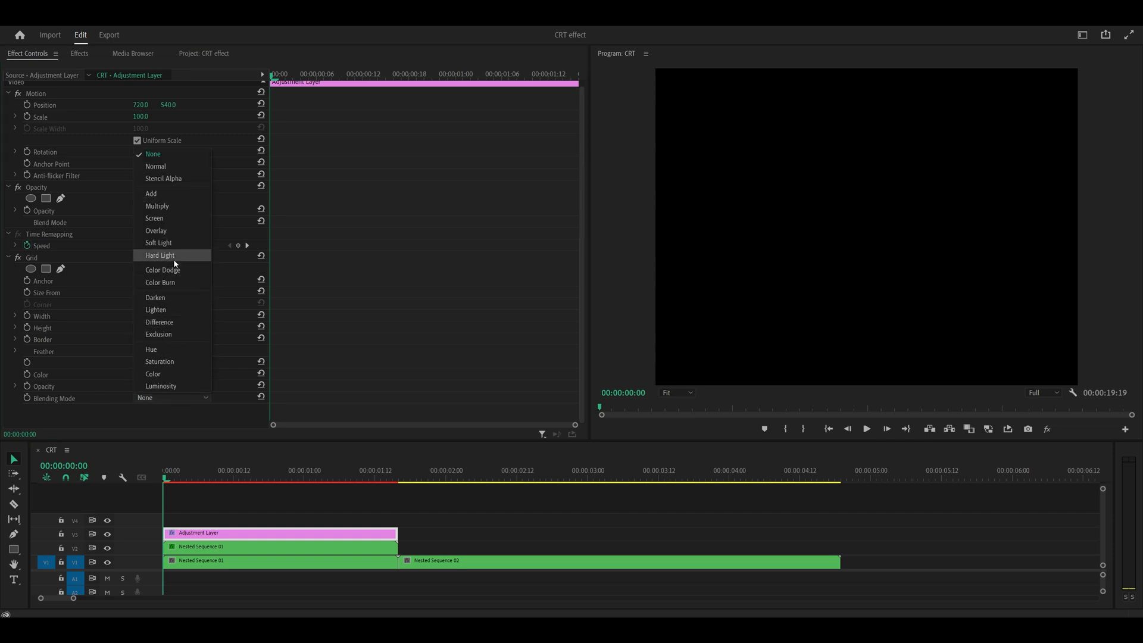
pyautogui.click(160, 255)
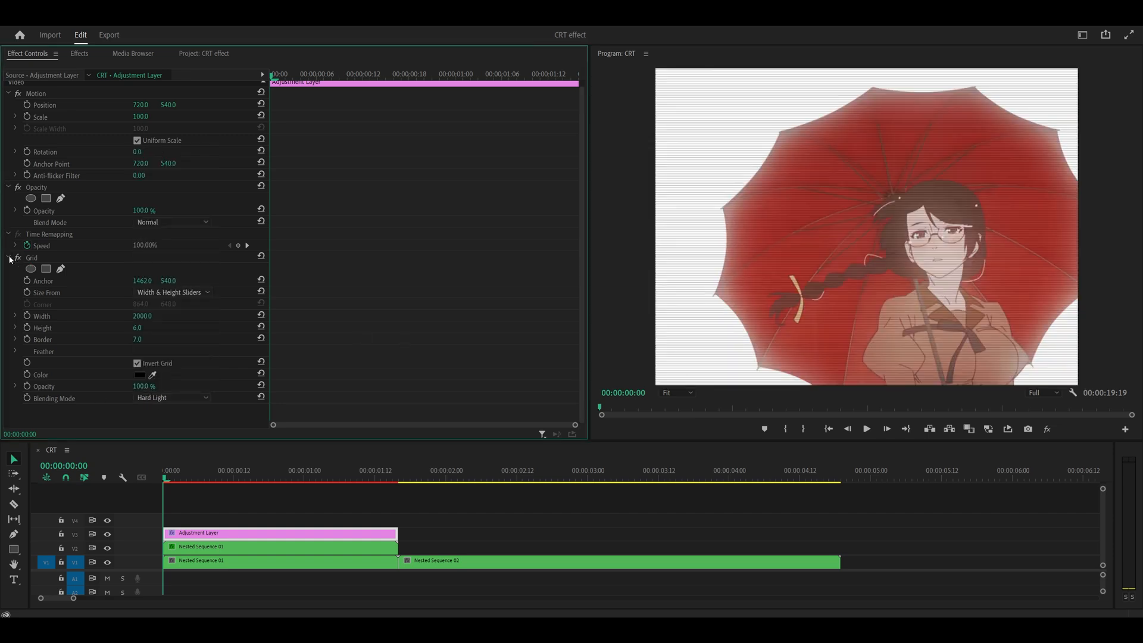
pyautogui.click(78, 54)
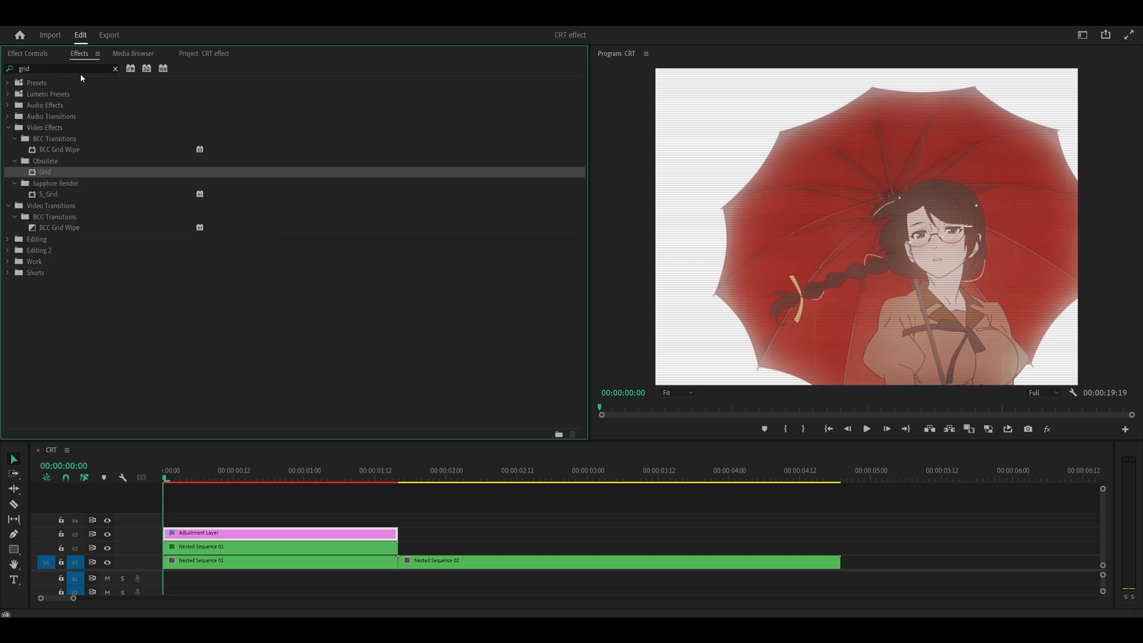
# Apply Lens Distortion with Fill Alpha off and curvature 10 for a bowed CRT screen with black corners.
pyautogui.write('lens distortion')
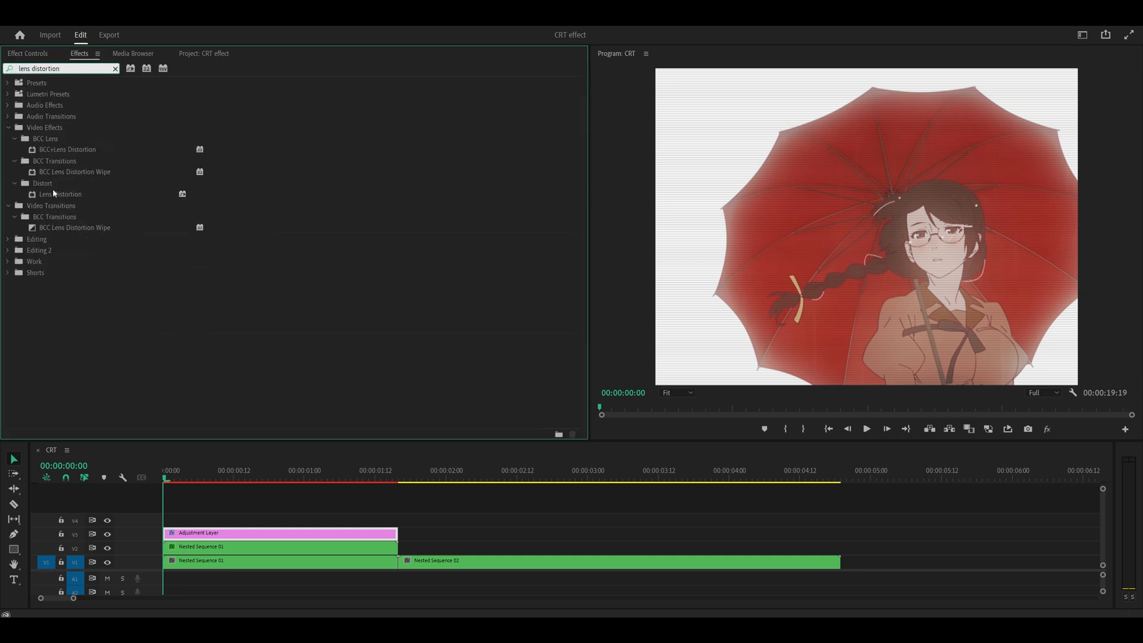
pyautogui.click(61, 194)
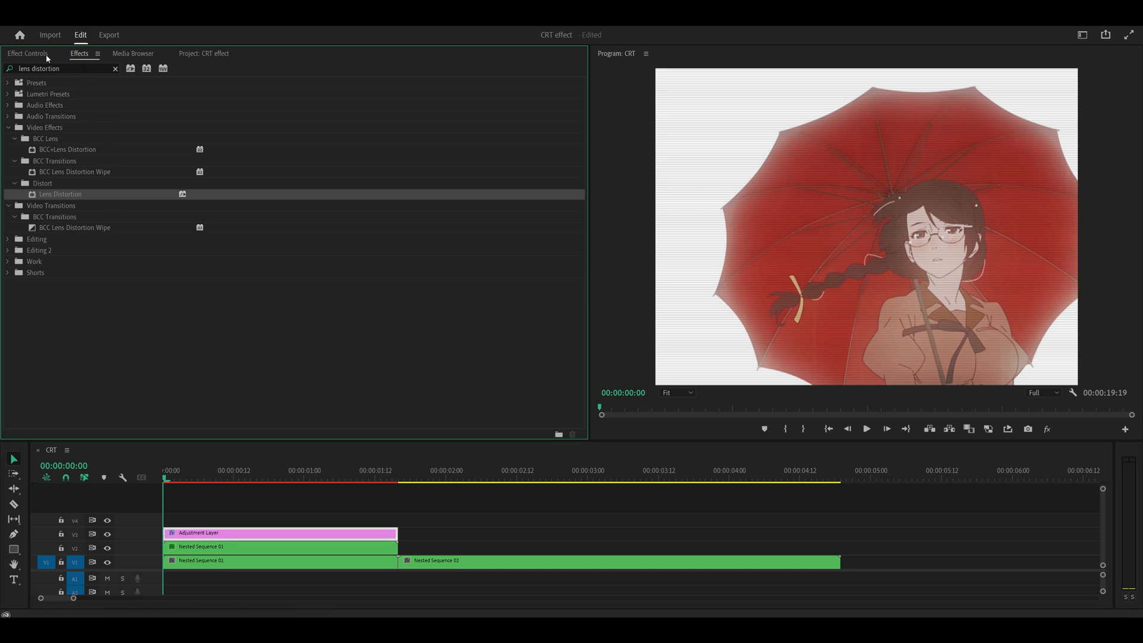
pyautogui.click(27, 54)
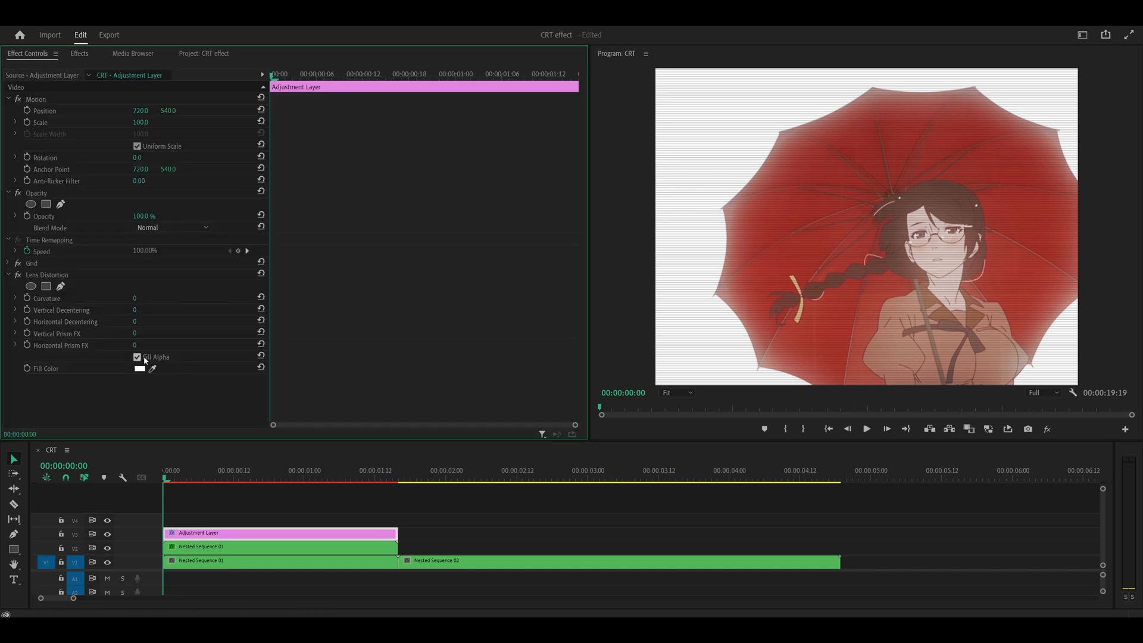
pyautogui.click(137, 356)
pyautogui.write('20')
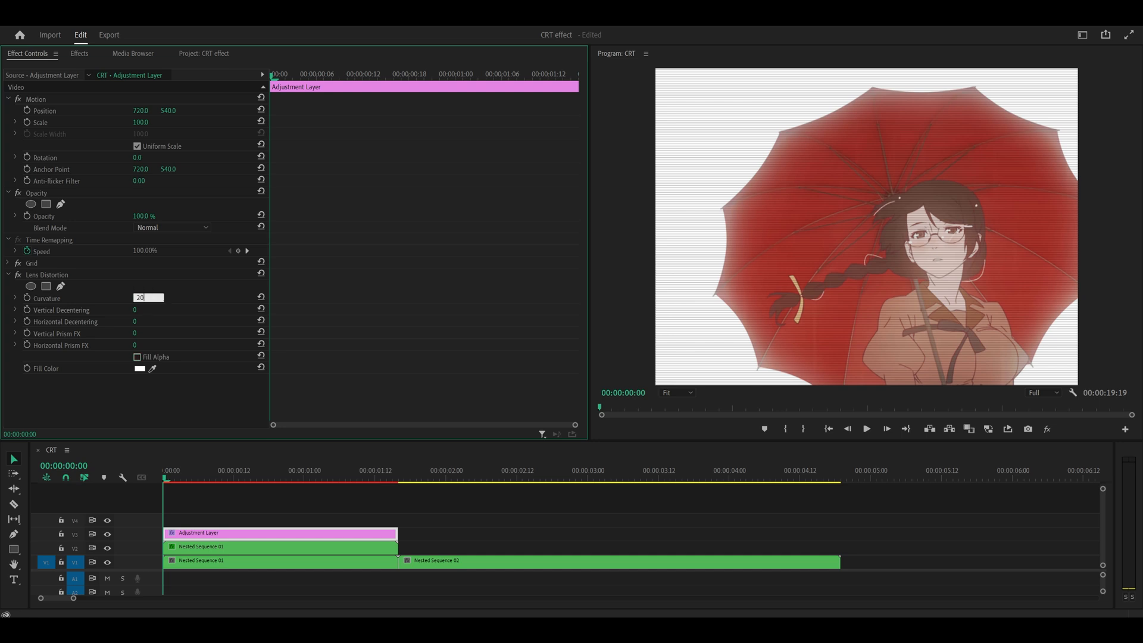
pyautogui.write('10')
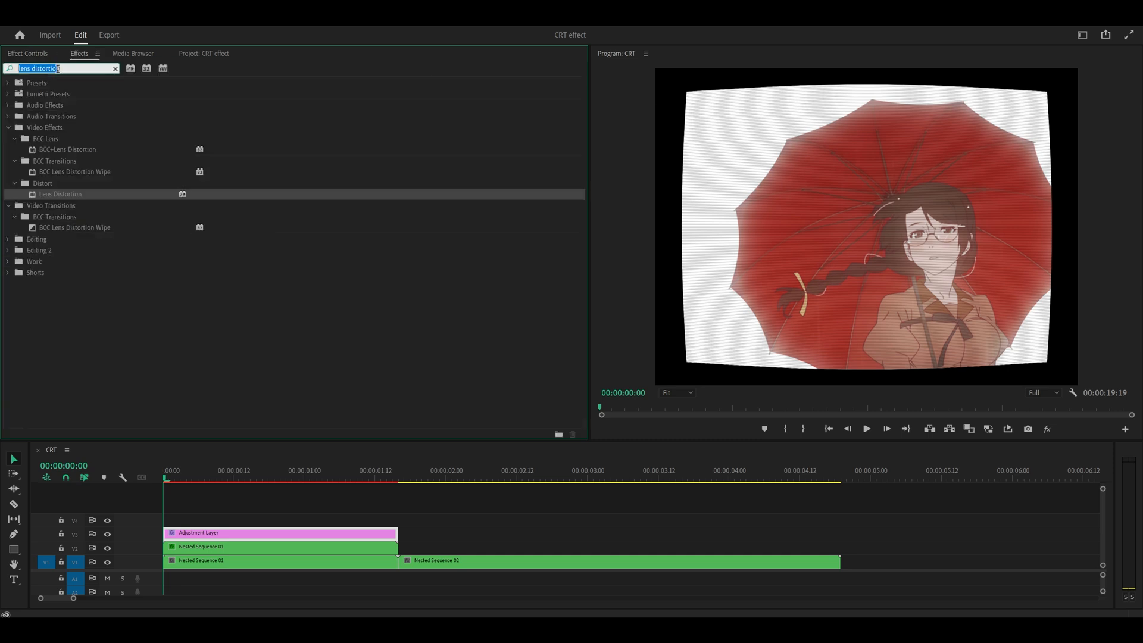
# Apply a horizontal-only Gaussian blur of 10 to the adjustment layer and check it in the preview.
pyautogui.write('gaussian')
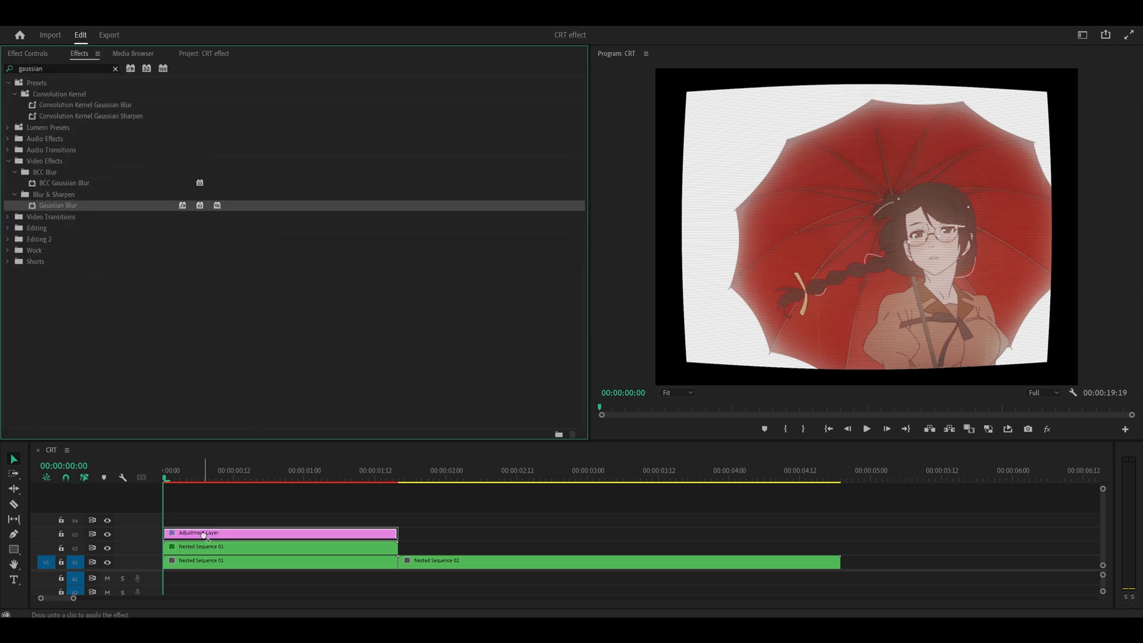
pyautogui.moveTo(57, 204); pyautogui.dragTo(284, 532)
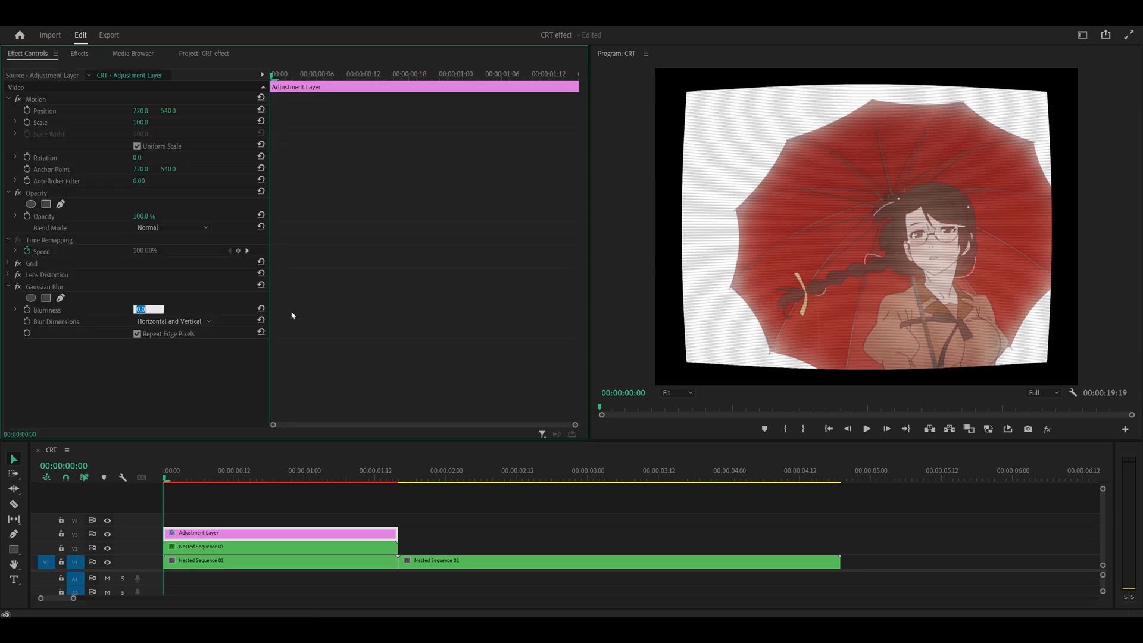
pyautogui.write('10.0')
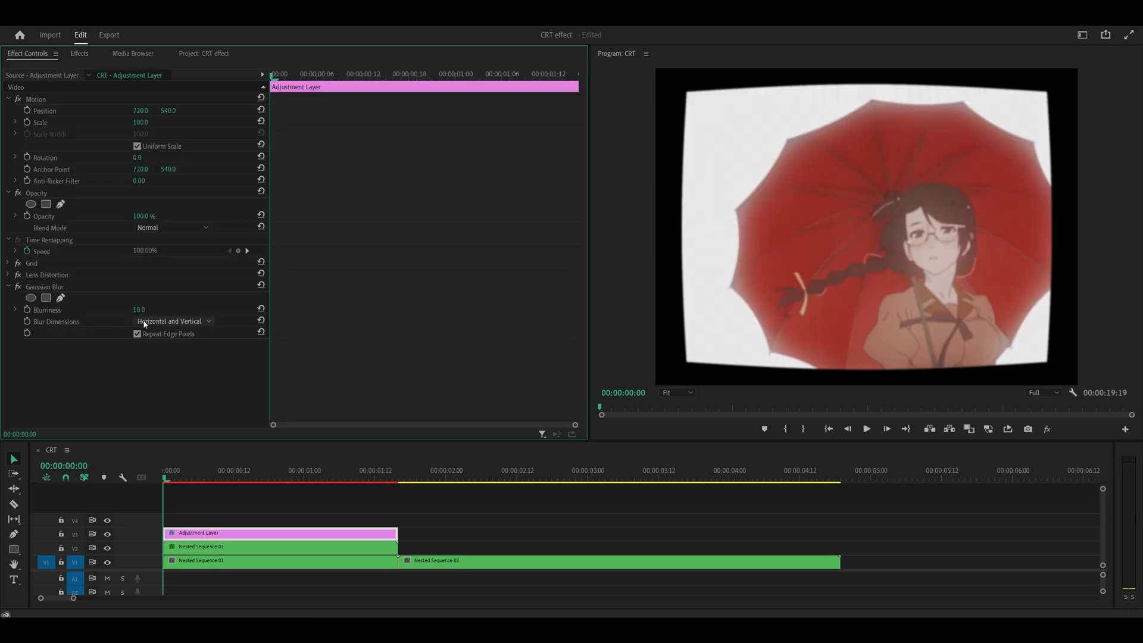
pyautogui.click(174, 320)
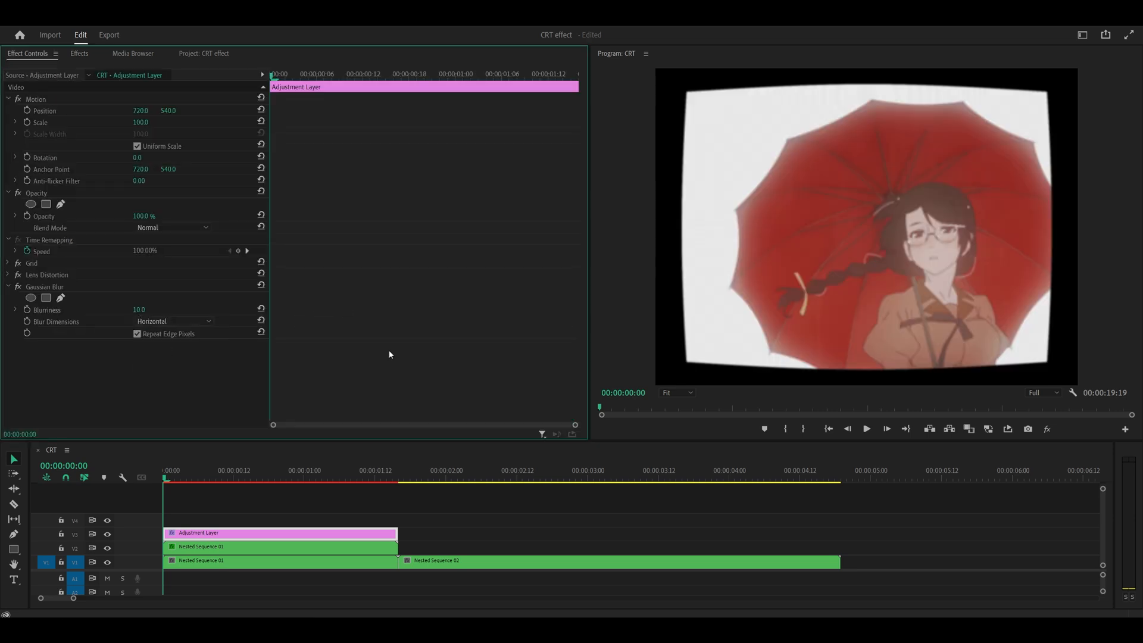
pyautogui.click(676, 392)
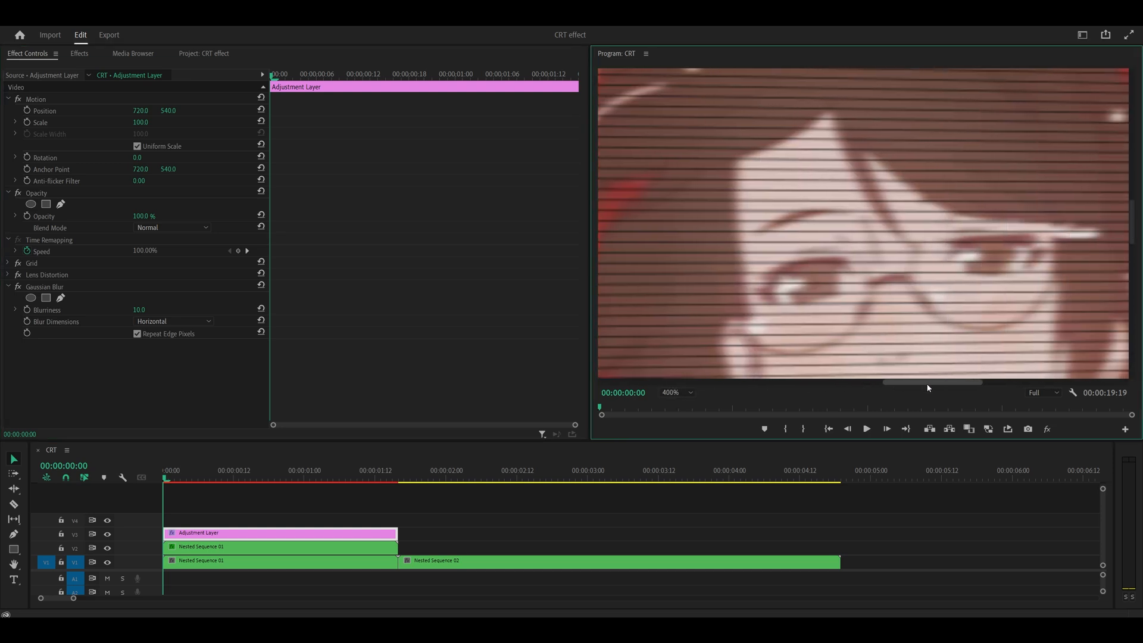
pyautogui.click(17, 287)
pyautogui.write('strobe light')
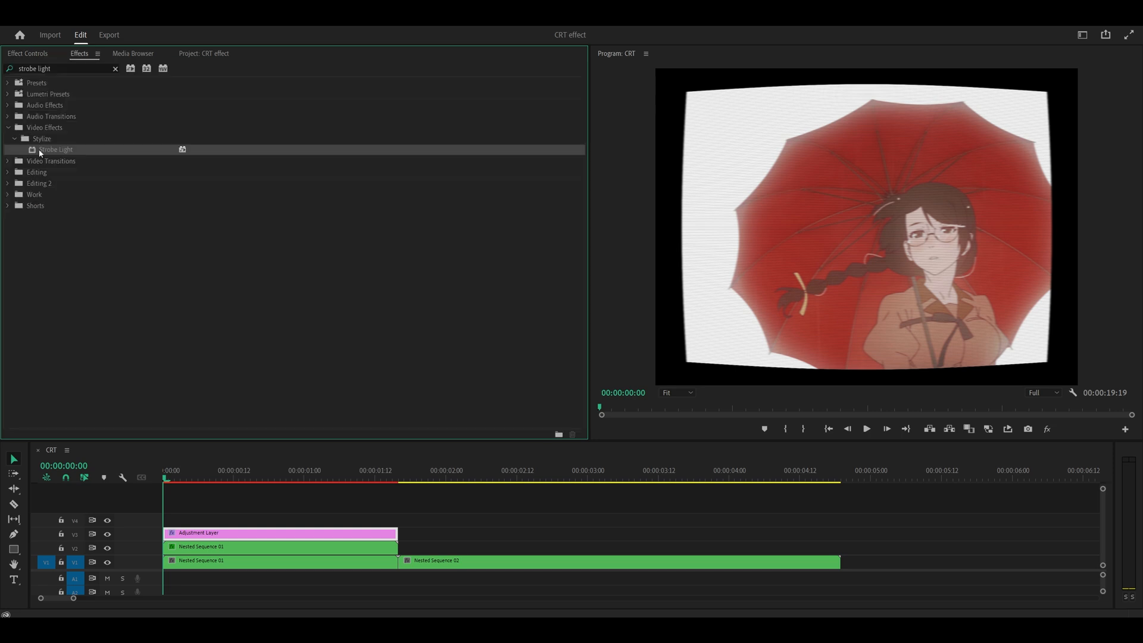
# Apply Strobe Light in black, blended 95%, with duration 0.1 and period 0.2 s.
pyautogui.moveTo(56, 149); pyautogui.dragTo(206, 532)
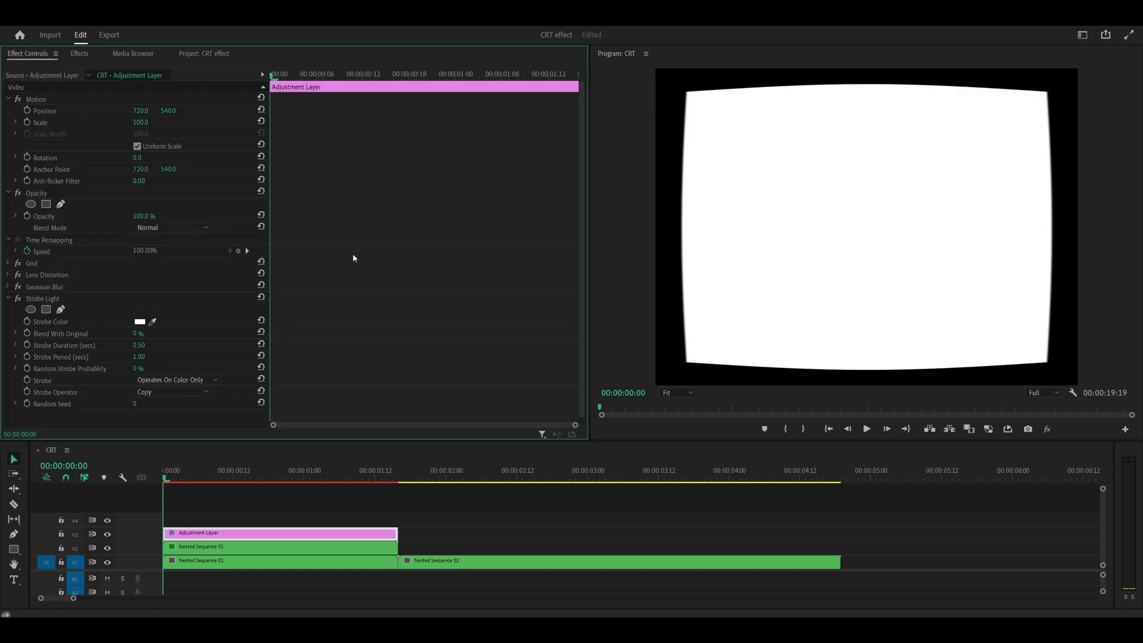
pyautogui.click(139, 321)
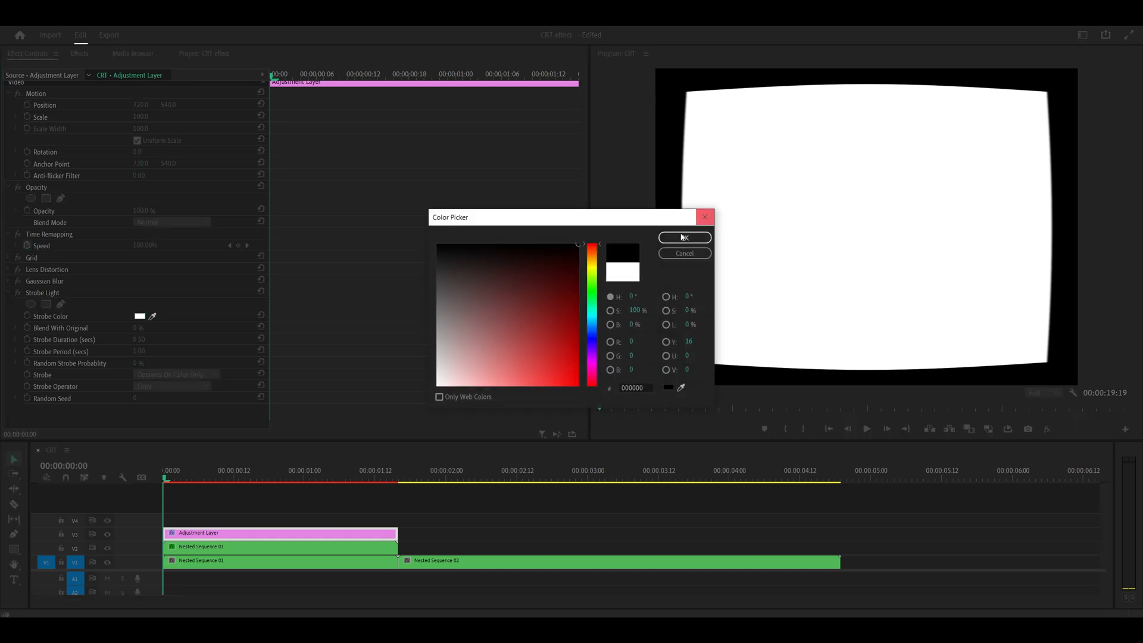
pyautogui.click(684, 238)
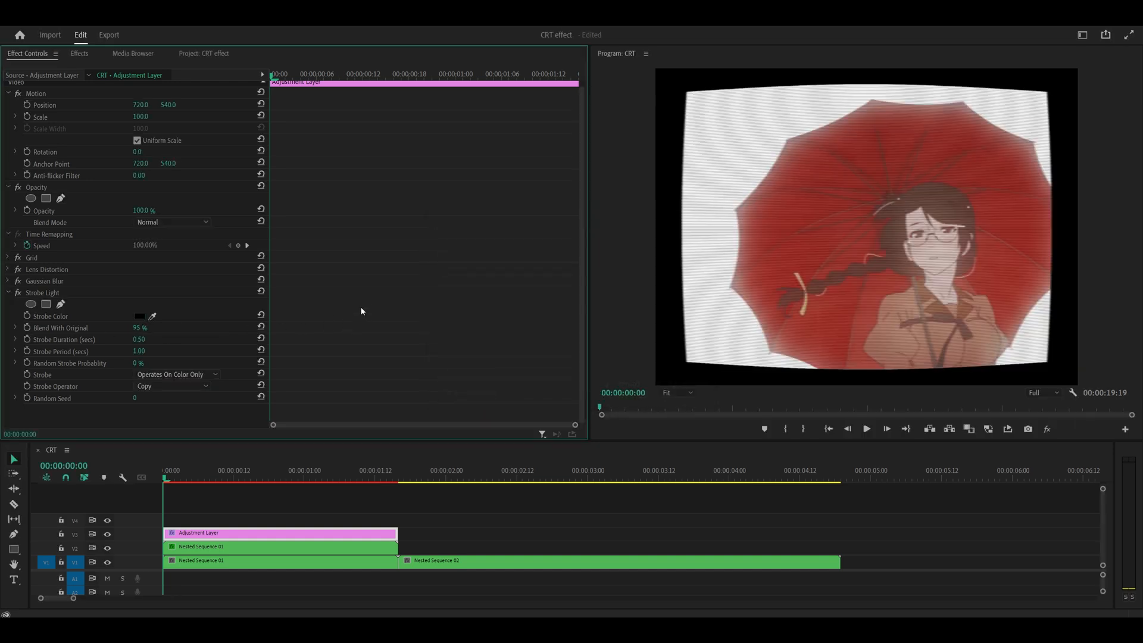
pyautogui.doubleClick(143, 340)
pyautogui.write('0.1')
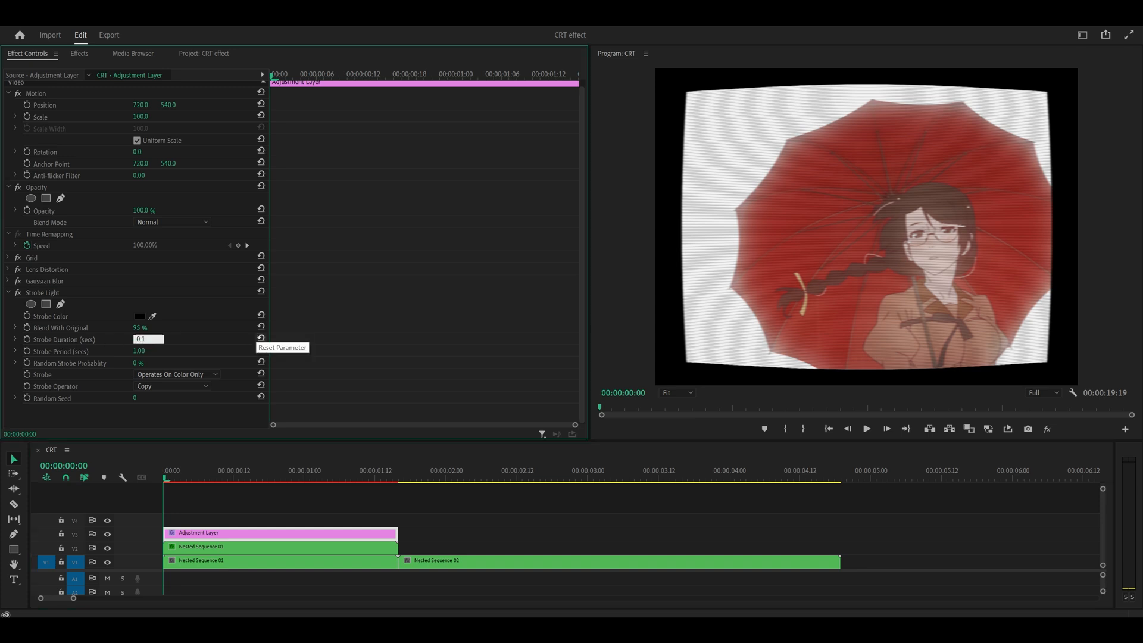
pyautogui.write('0.2')
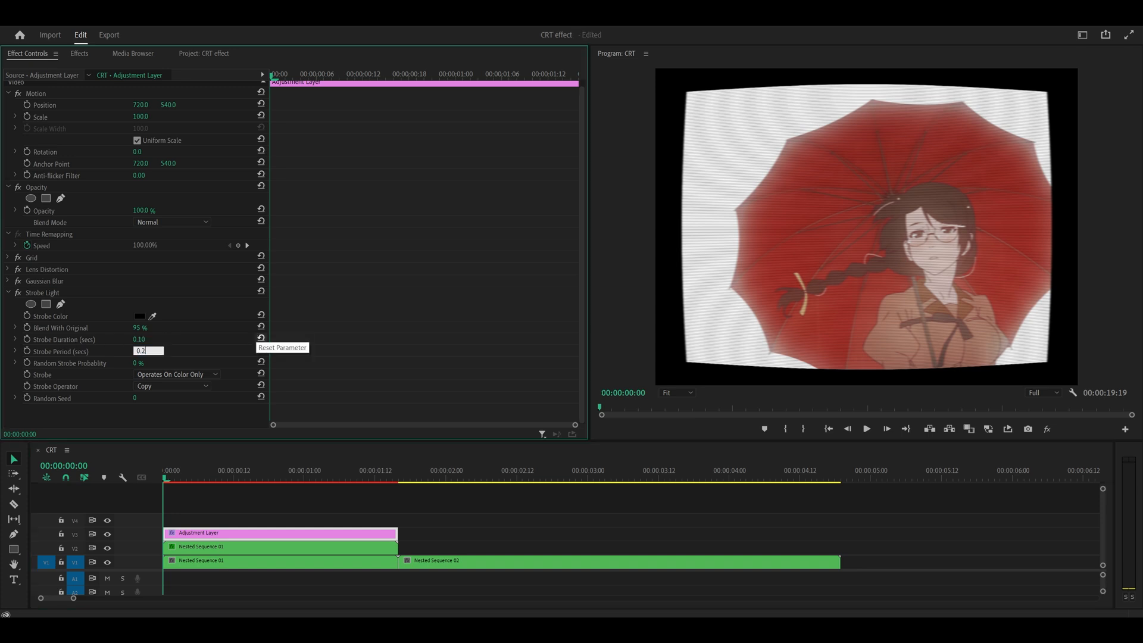
pyautogui.click(203, 54)
pyautogui.write('vr digital')
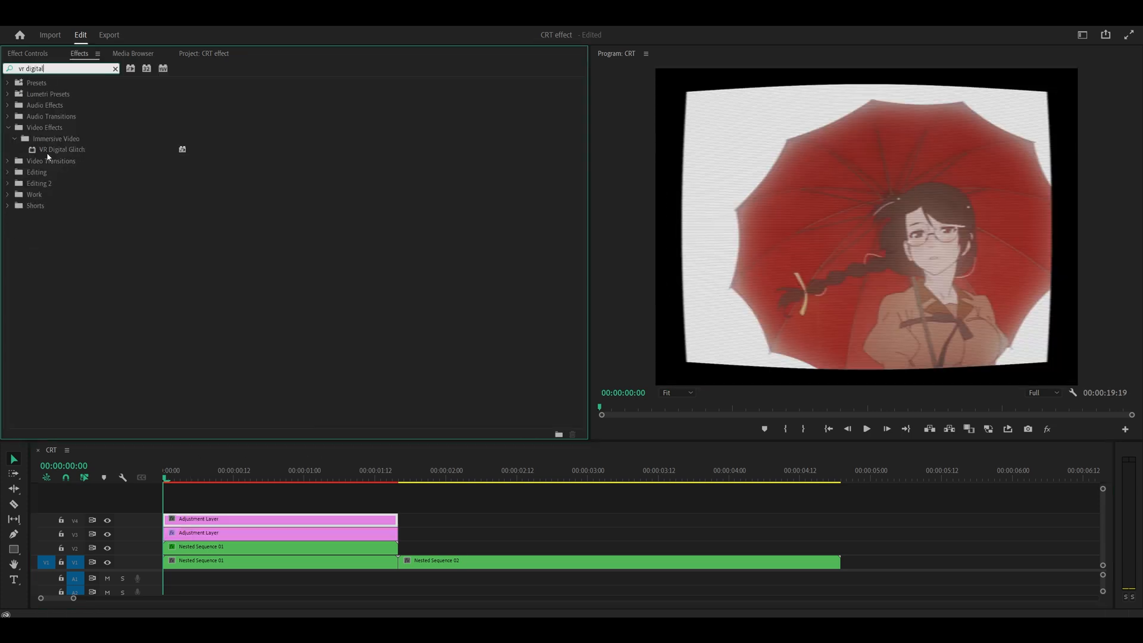
# Apply VR Digital Glitch with Auto VR Properties off, colour distortion 50, Y/Z geometry 0, rate 0, noise 15.
pyautogui.moveTo(60, 151); pyautogui.dragTo(194, 518)
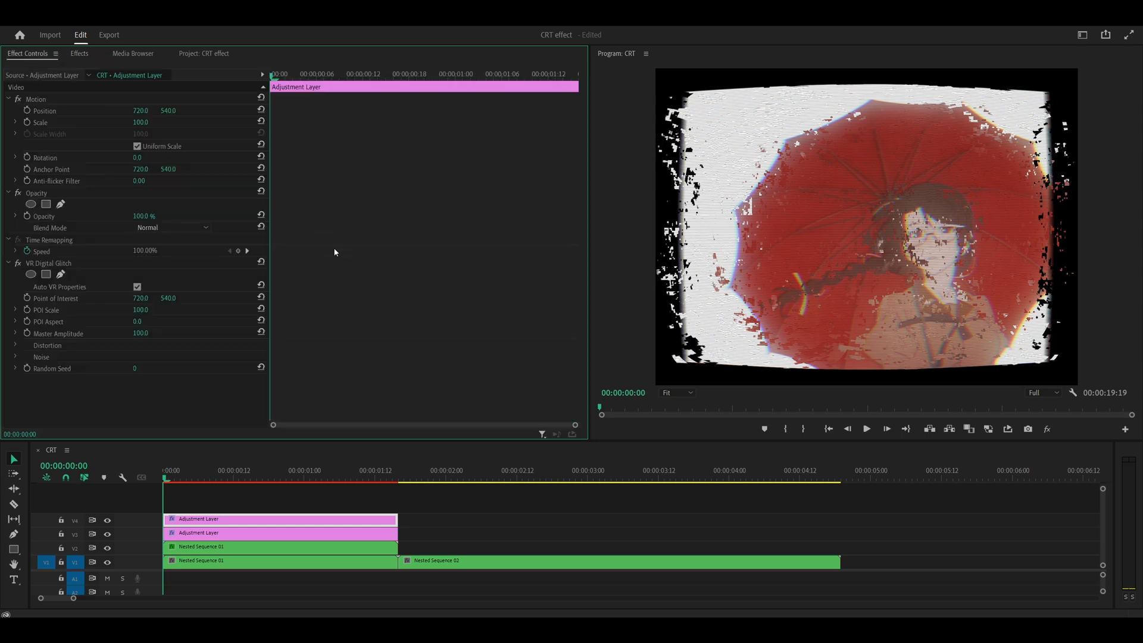
pyautogui.moveTo(319, 301)
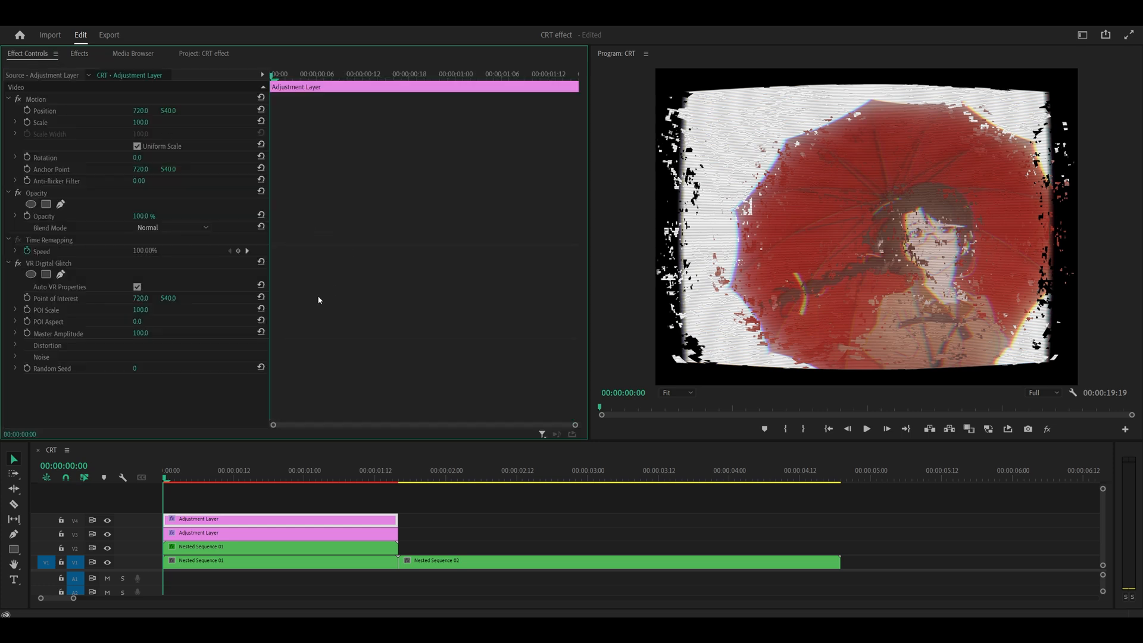
pyautogui.click(137, 286)
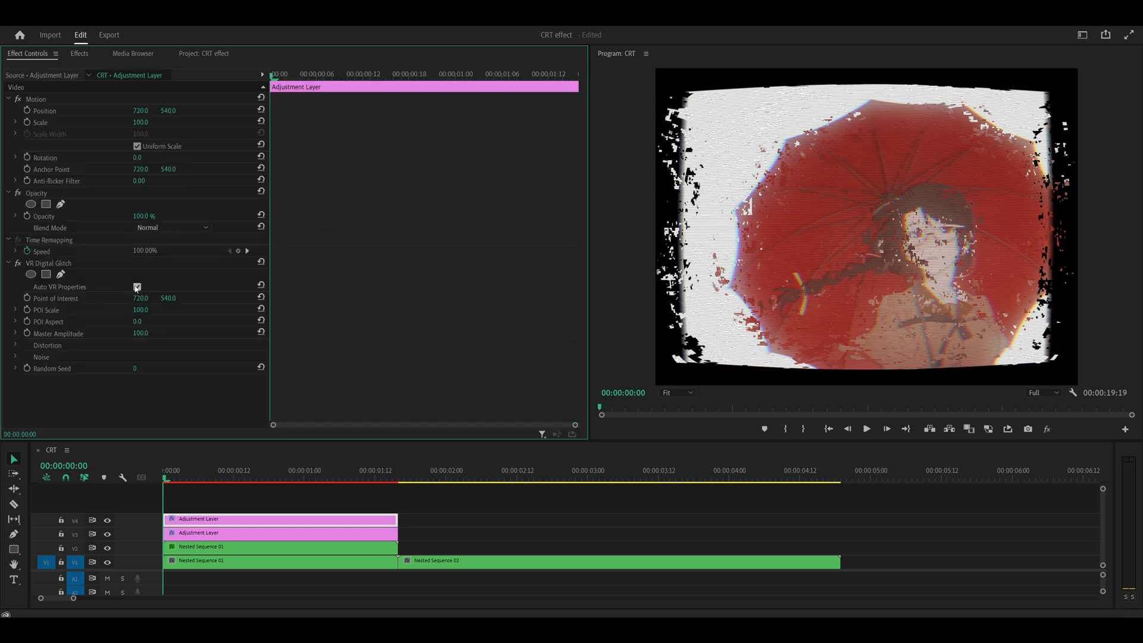
pyautogui.click(137, 287)
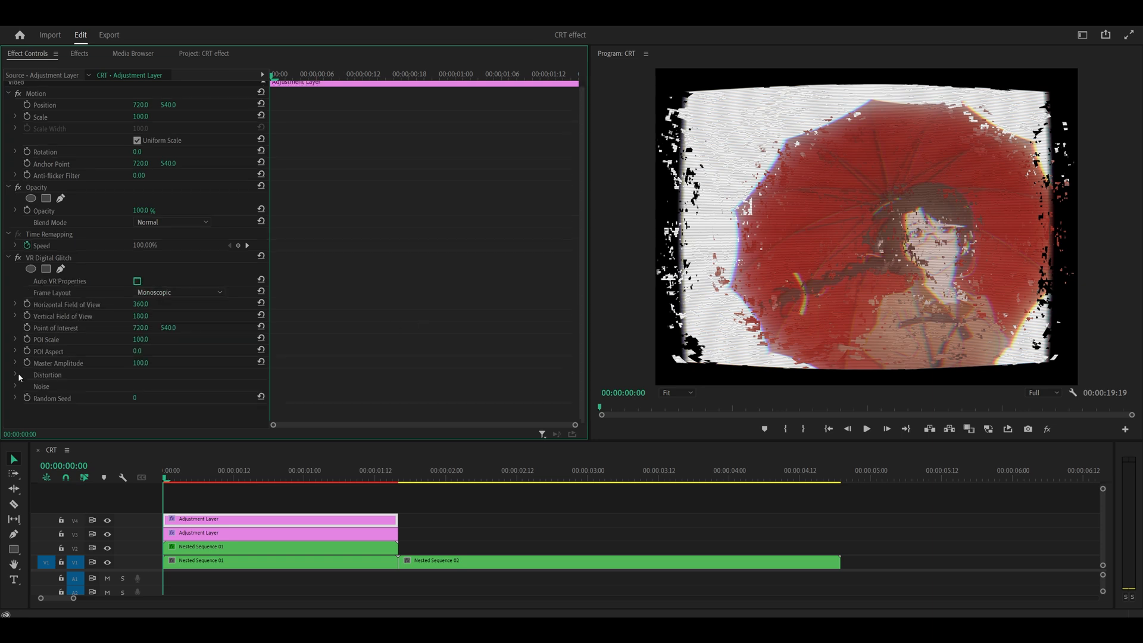
pyautogui.click(15, 375)
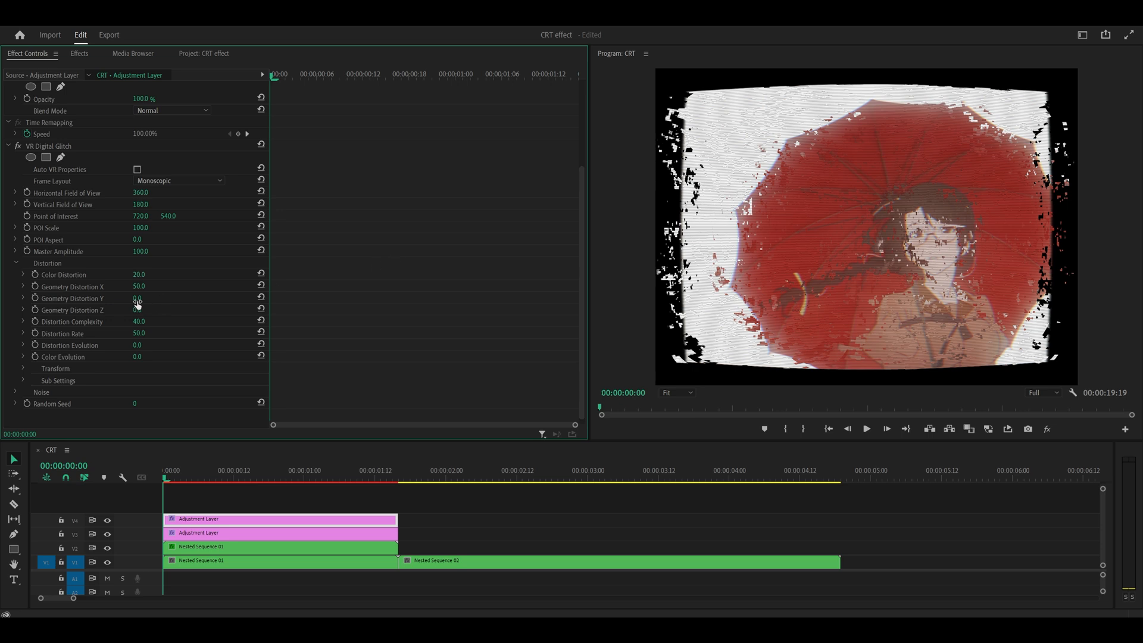
pyautogui.doubleClick(139, 333)
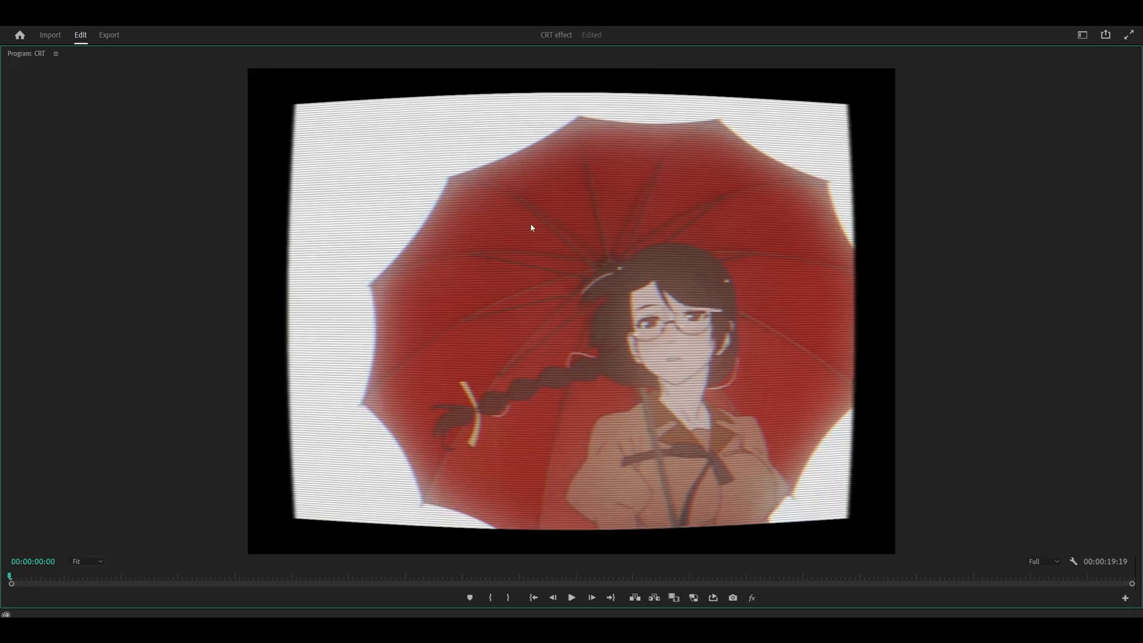
pyautogui.moveTo(815, 301)
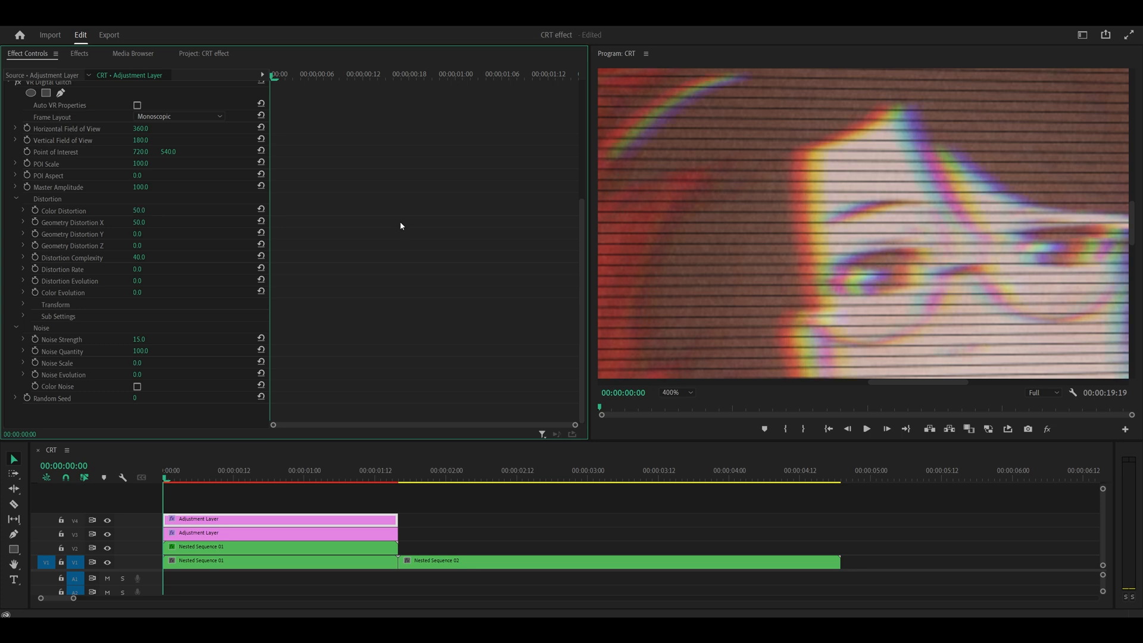
pyautogui.click(678, 392)
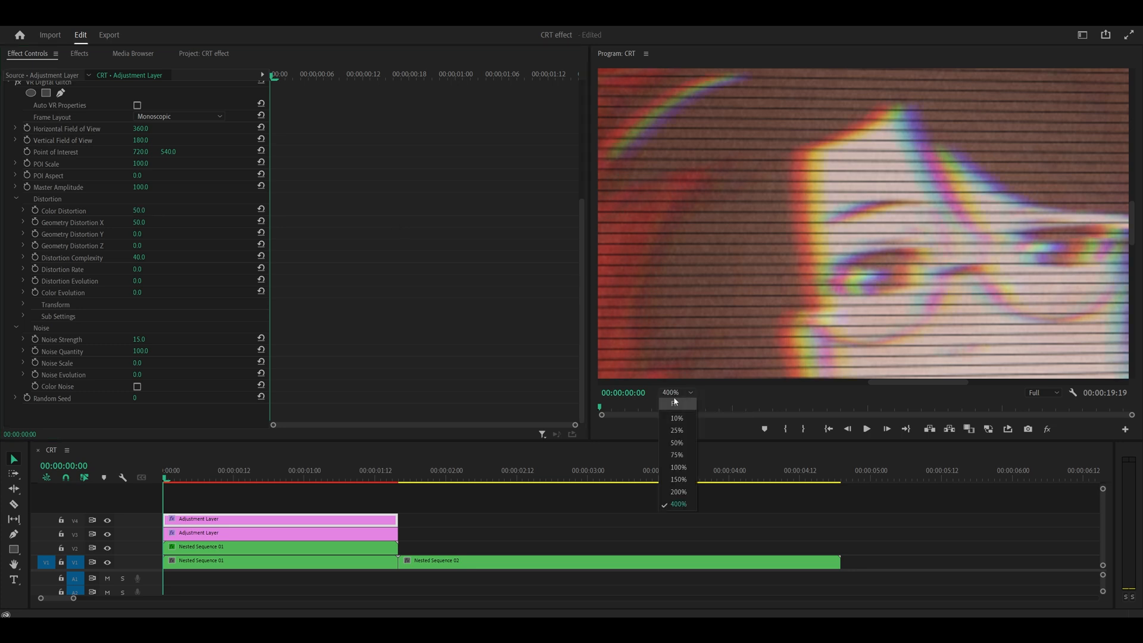
pyautogui.click(675, 404)
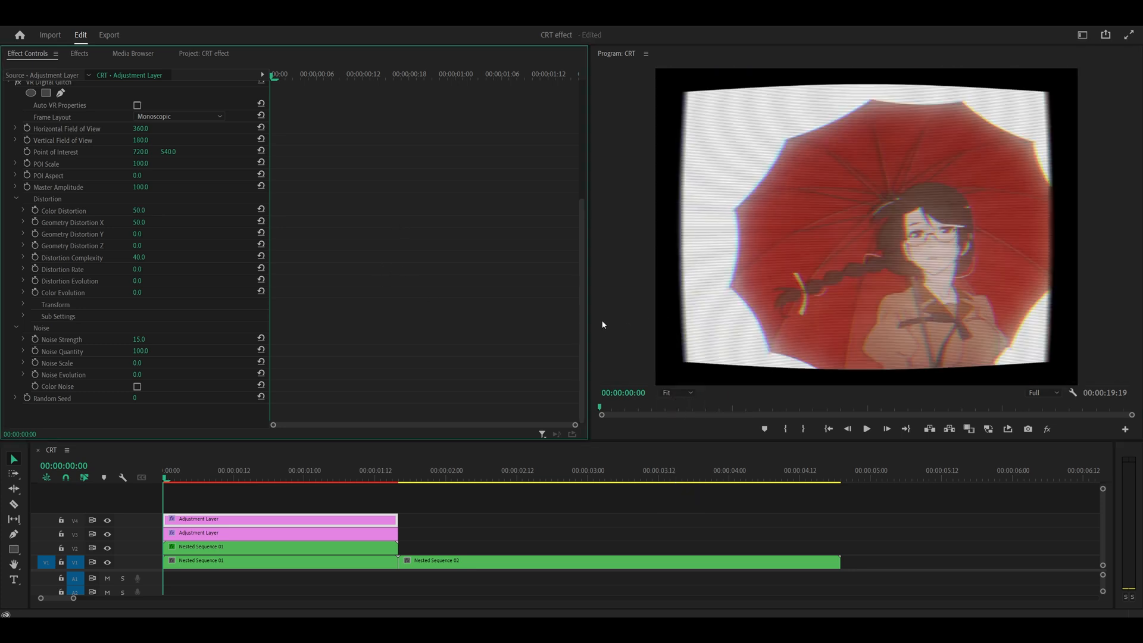
# Switch to the Export view and expand the H.264 video settings.
pyautogui.click(278, 559)
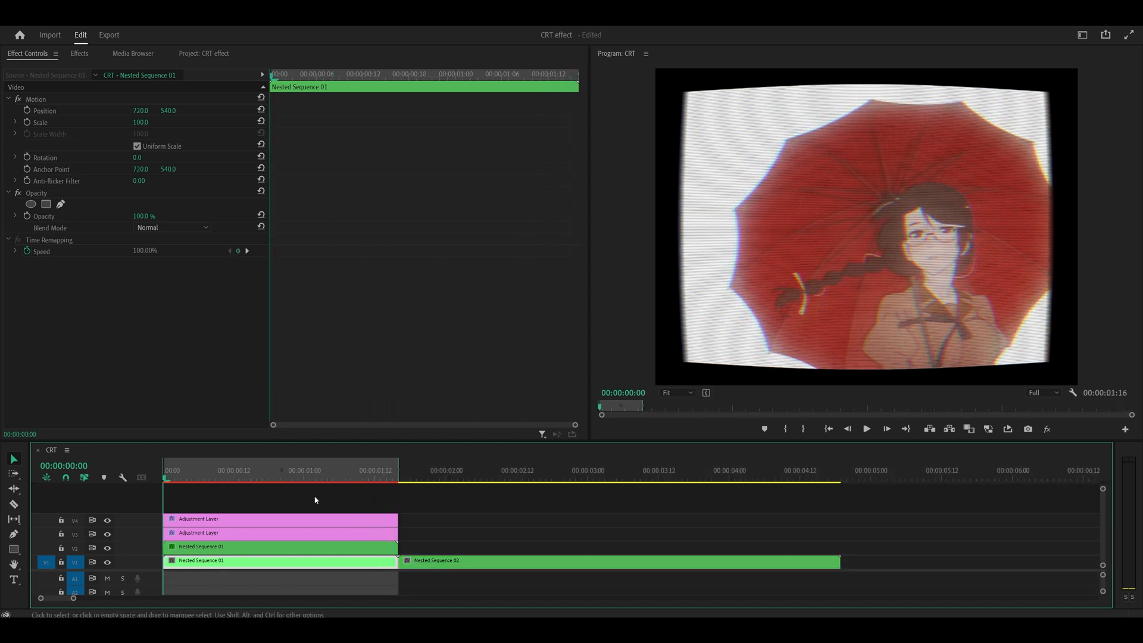
pyautogui.click(493, 519)
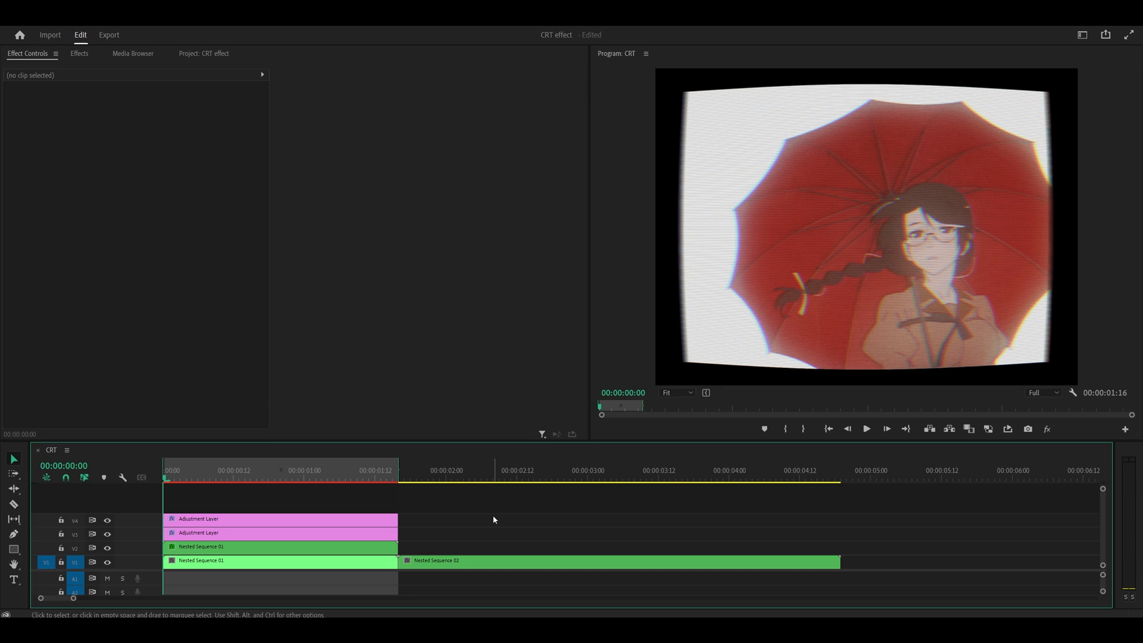
pyautogui.click(108, 34)
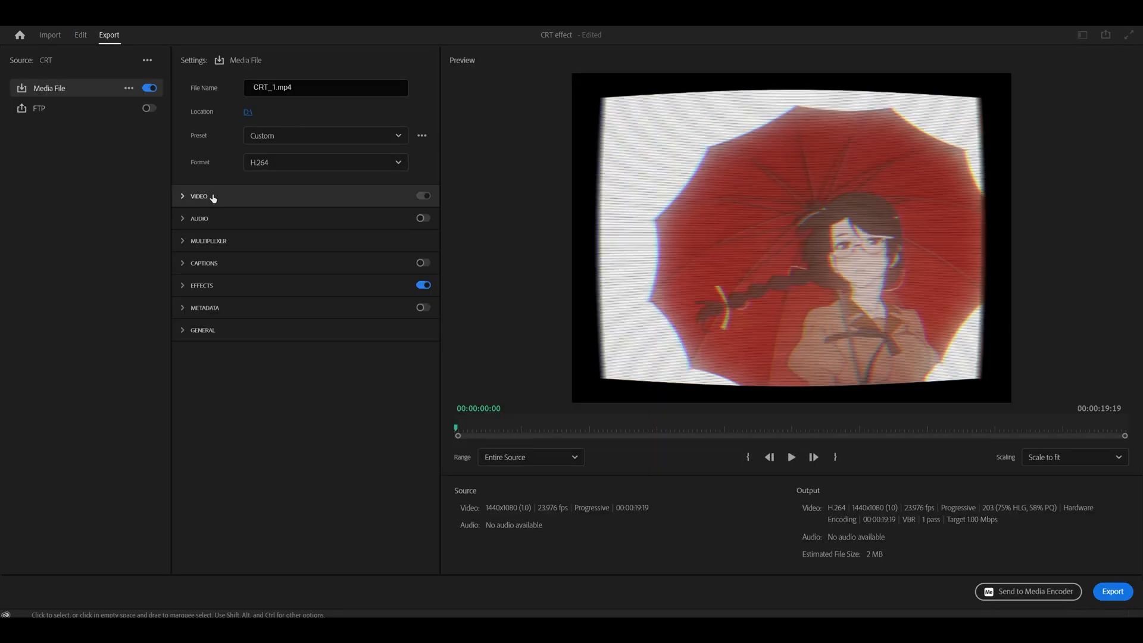
pyautogui.click(191, 195)
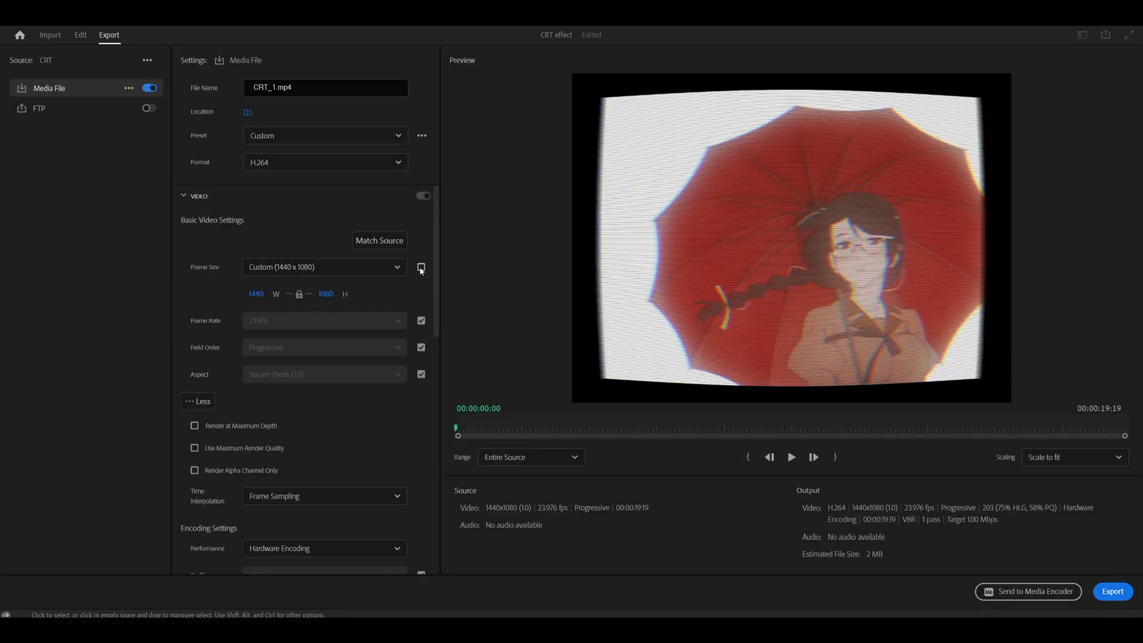
# Unlink the frame size and enter a smaller custom width and height with a 1 Mbps target bitrate.
pyautogui.click(420, 267)
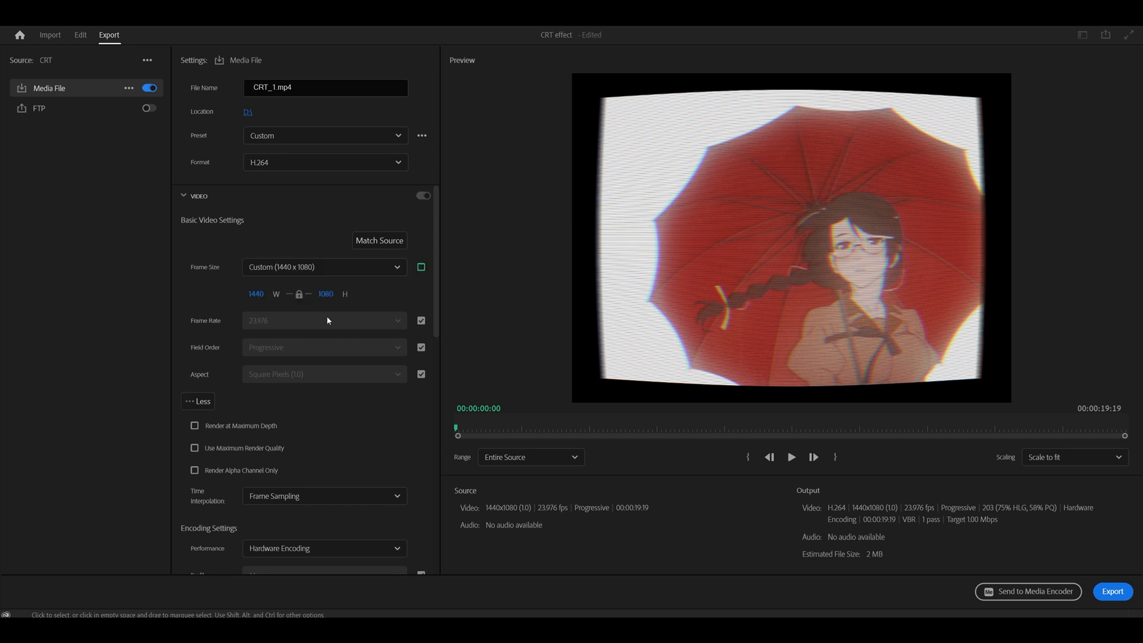
pyautogui.click(325, 294)
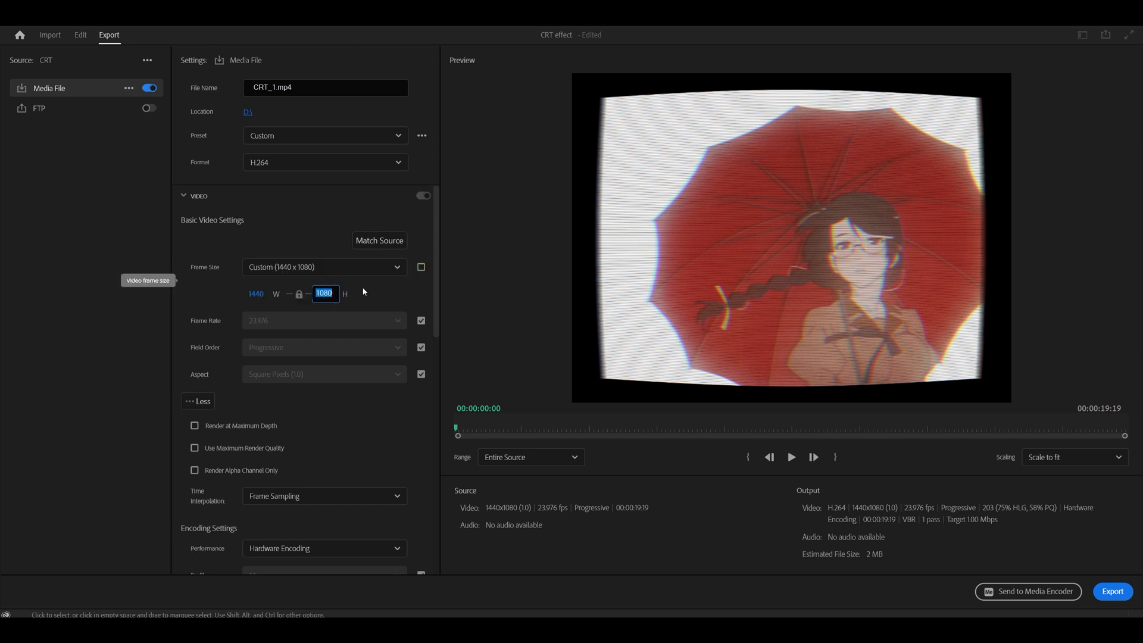
pyautogui.write('48')
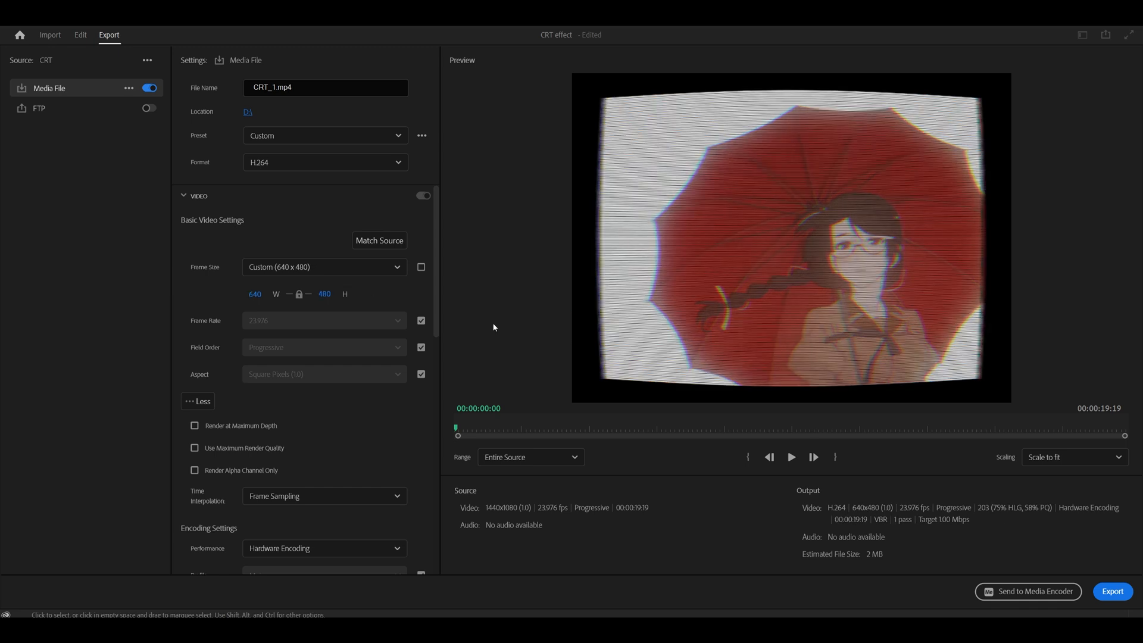
pyautogui.moveTo(480, 432)
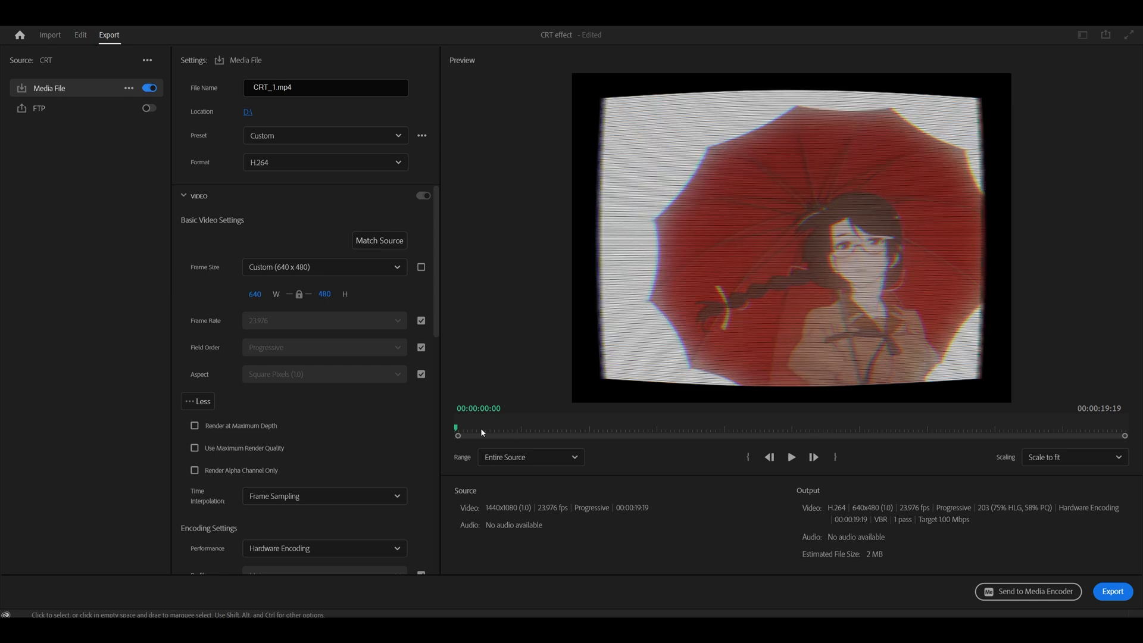
pyautogui.click(324, 294)
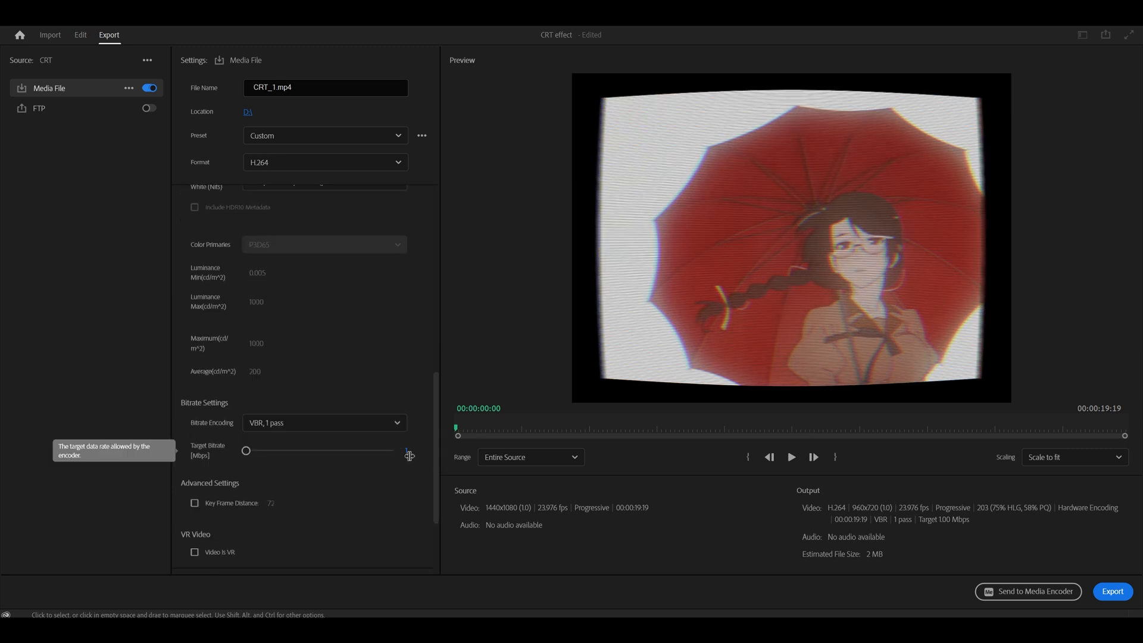
pyautogui.moveTo(994, 277)
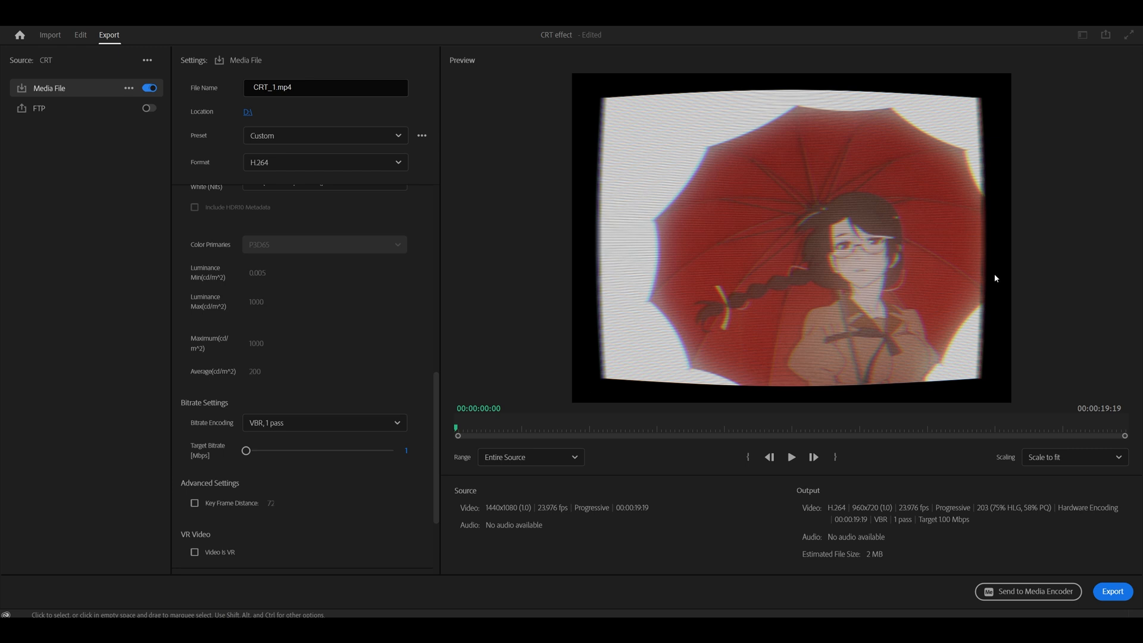
# Back in Edit, select the first clip's stacked copy and copy its Opacity and Gaussian Blur settings.
pyautogui.click(80, 34)
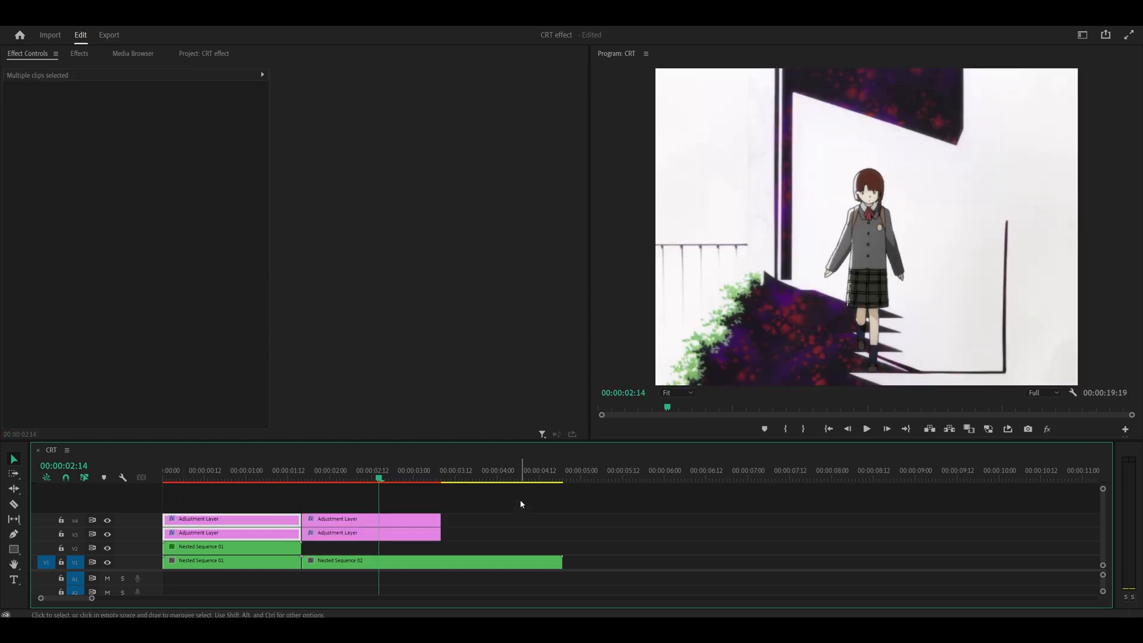
pyautogui.click(430, 560)
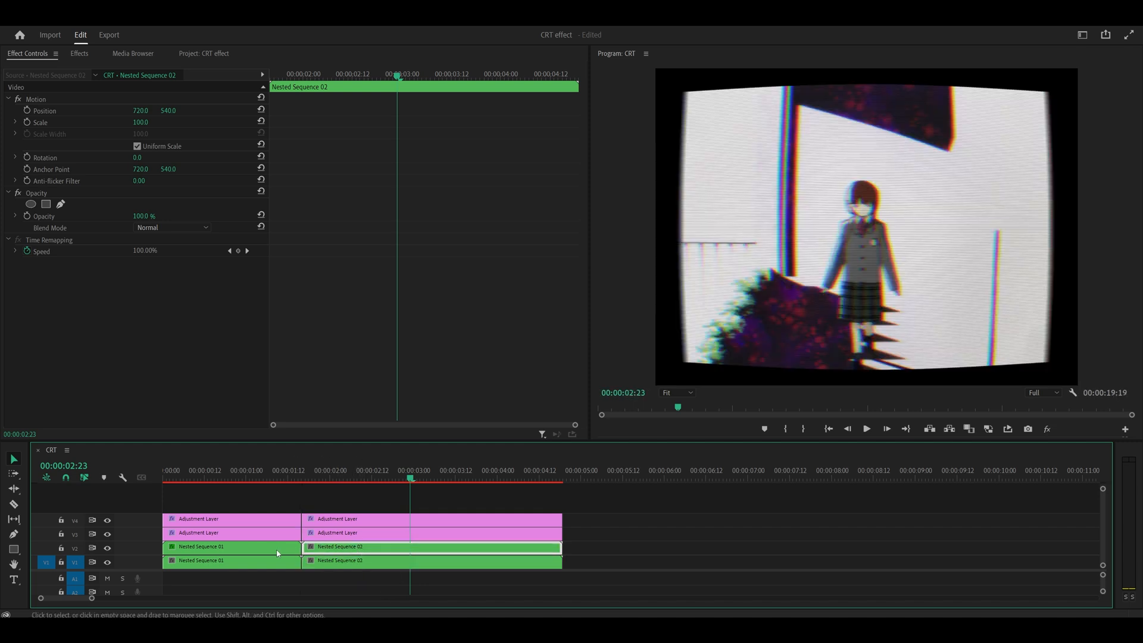
pyautogui.click(232, 546)
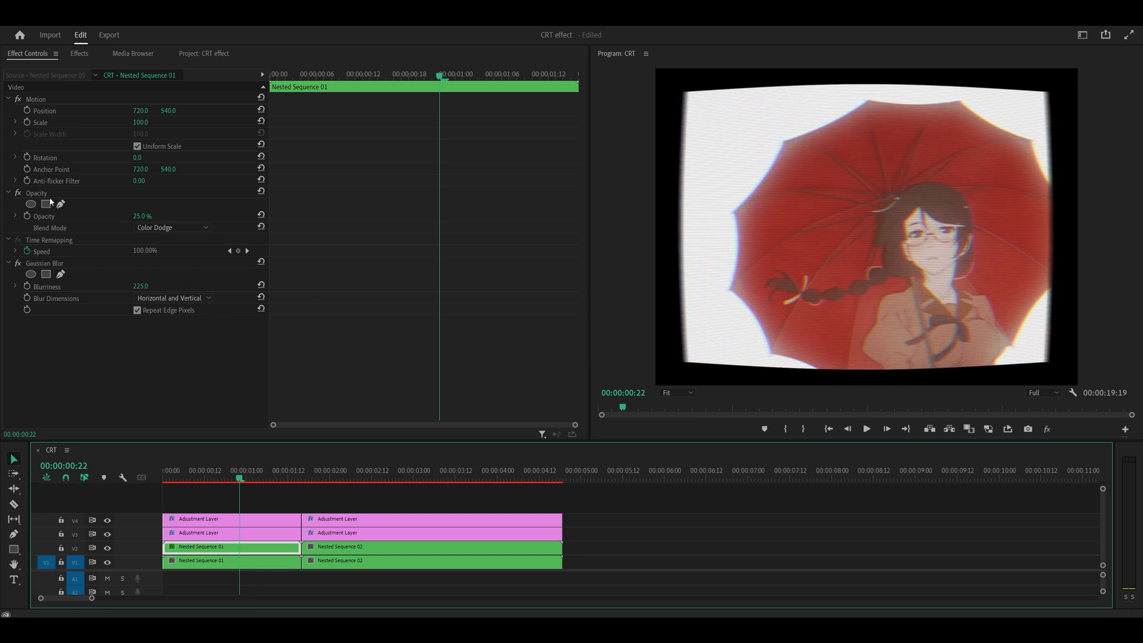
pyautogui.click(35, 193)
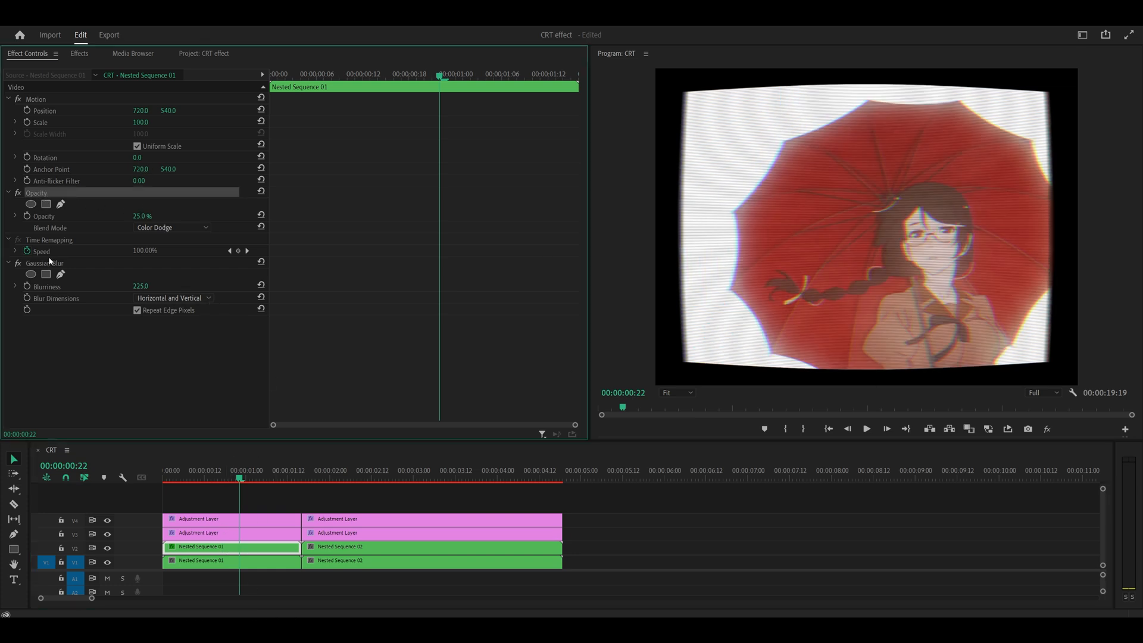
pyautogui.rightClick(44, 262)
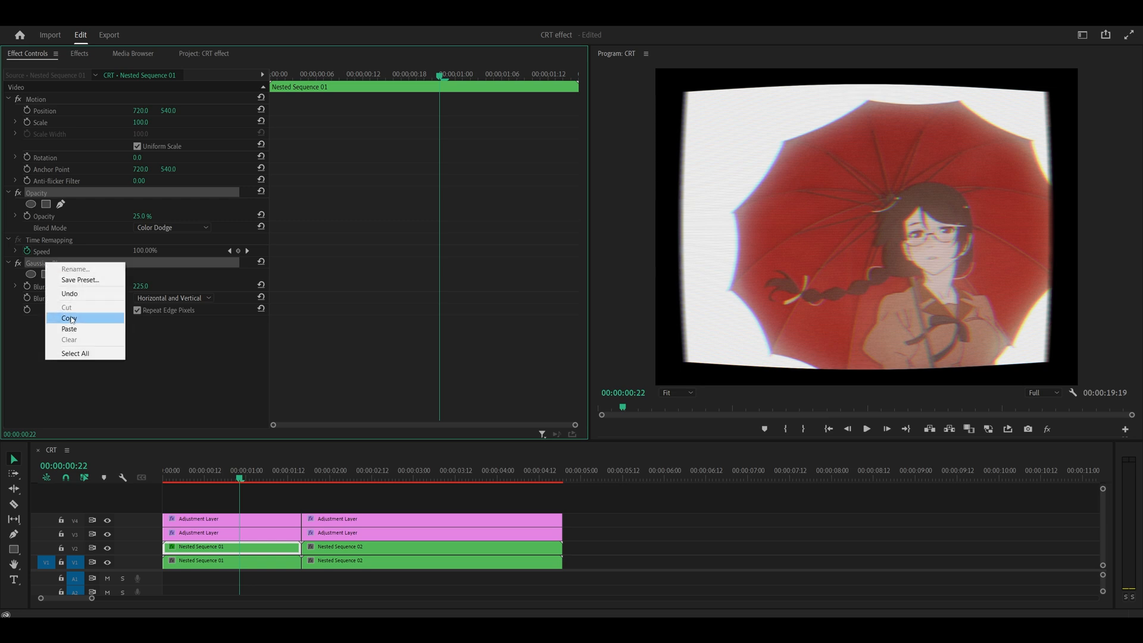